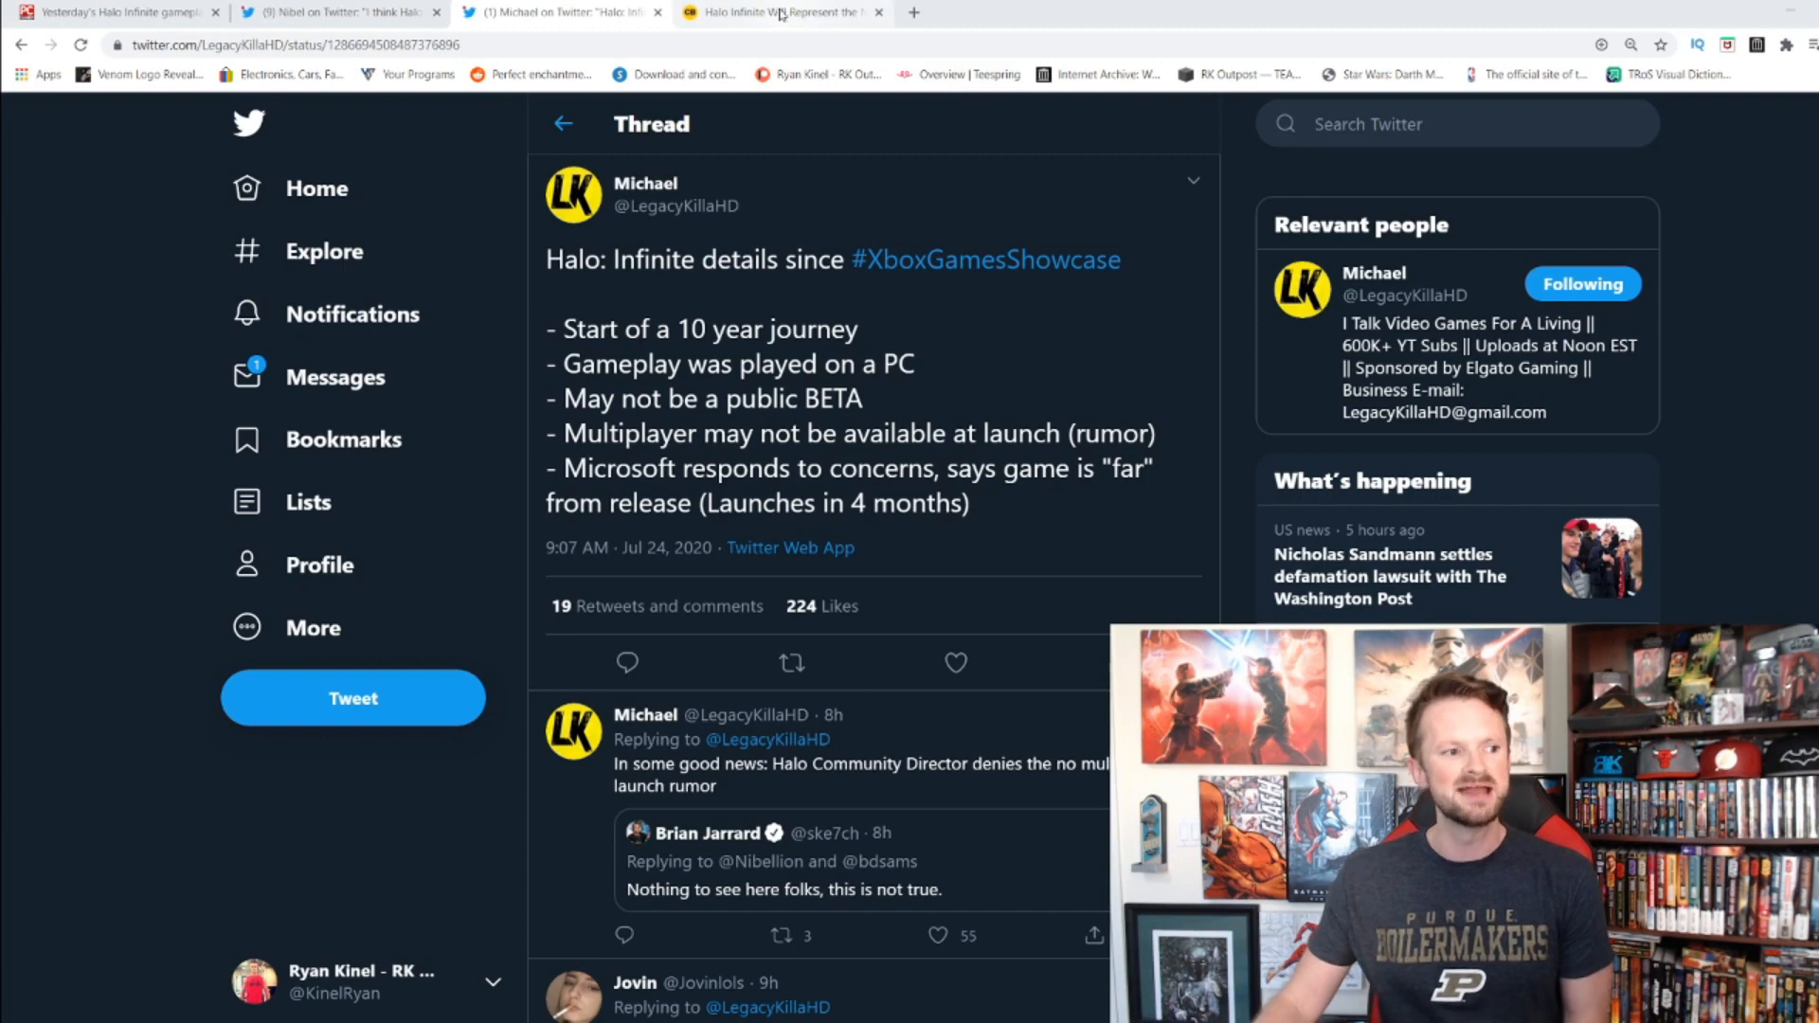
Step: Show the comicbook.com tab with 'Halo Infinite Will Represent the Next 10 Years of the Series'
click(783, 12)
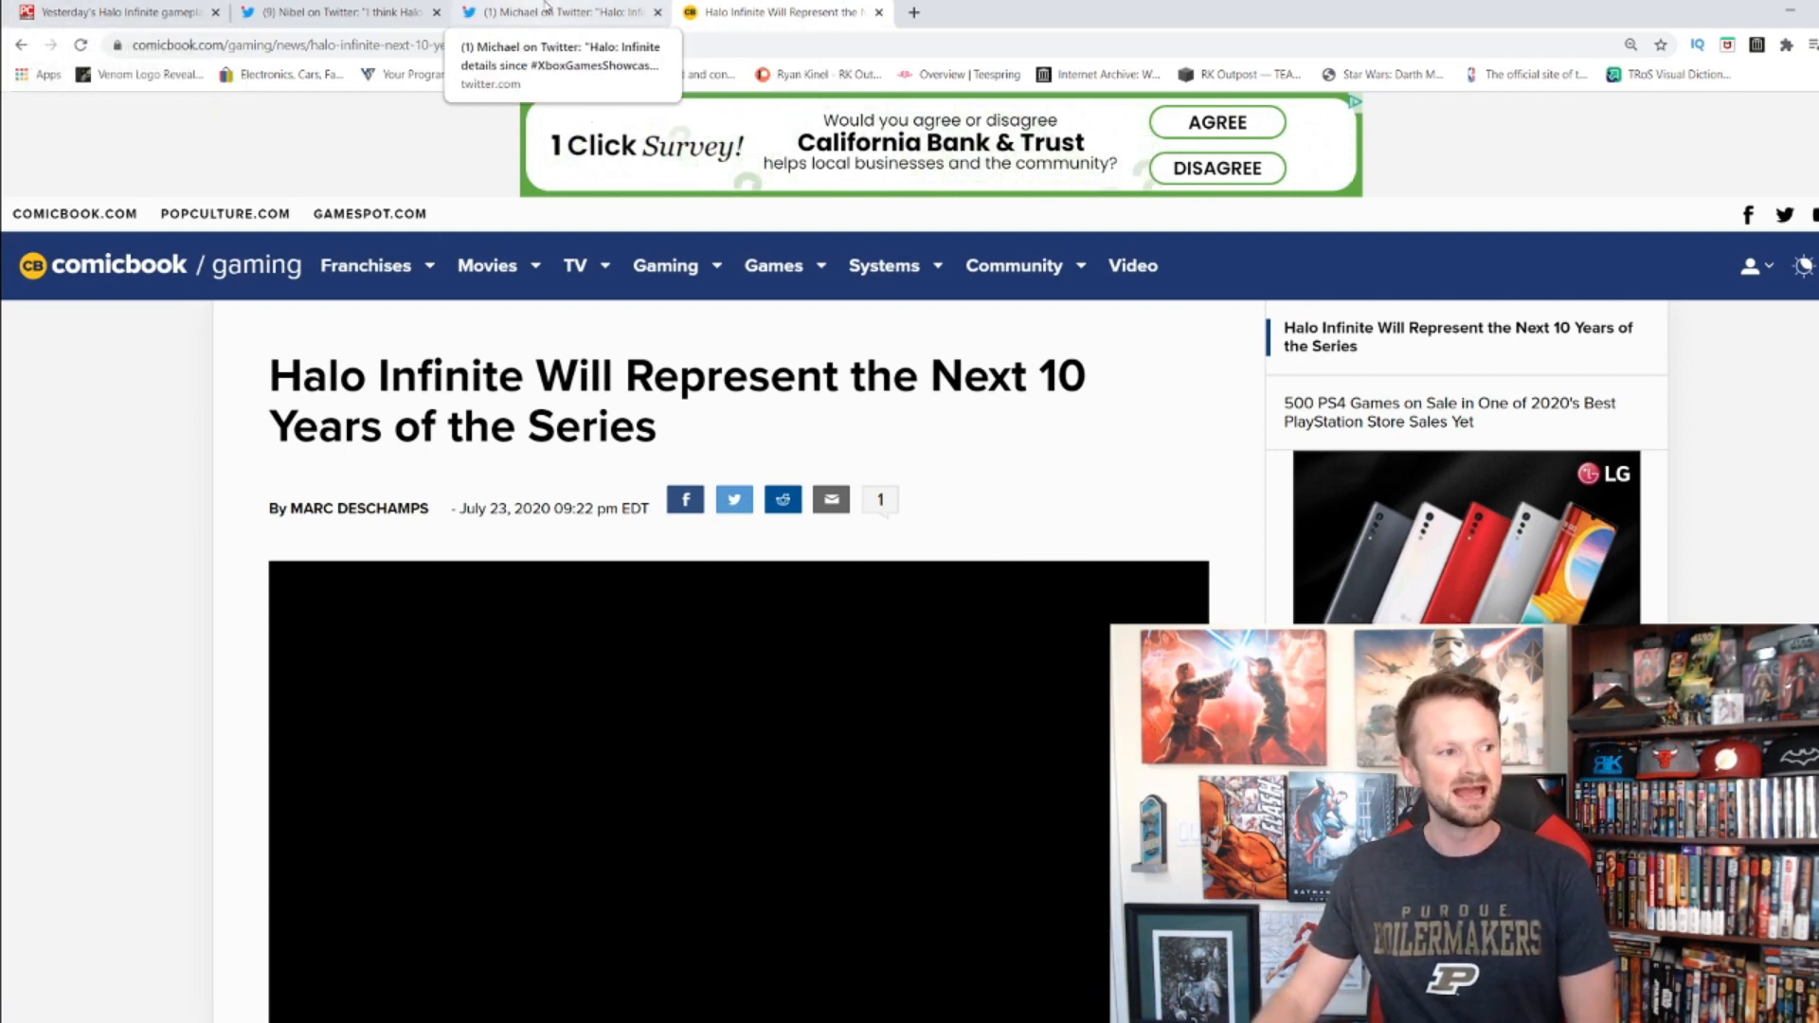
Step: Highlight 'Multiplayer' in the no-multiplayer-at-launch rumor and browse the thread's replies
click(557, 13)
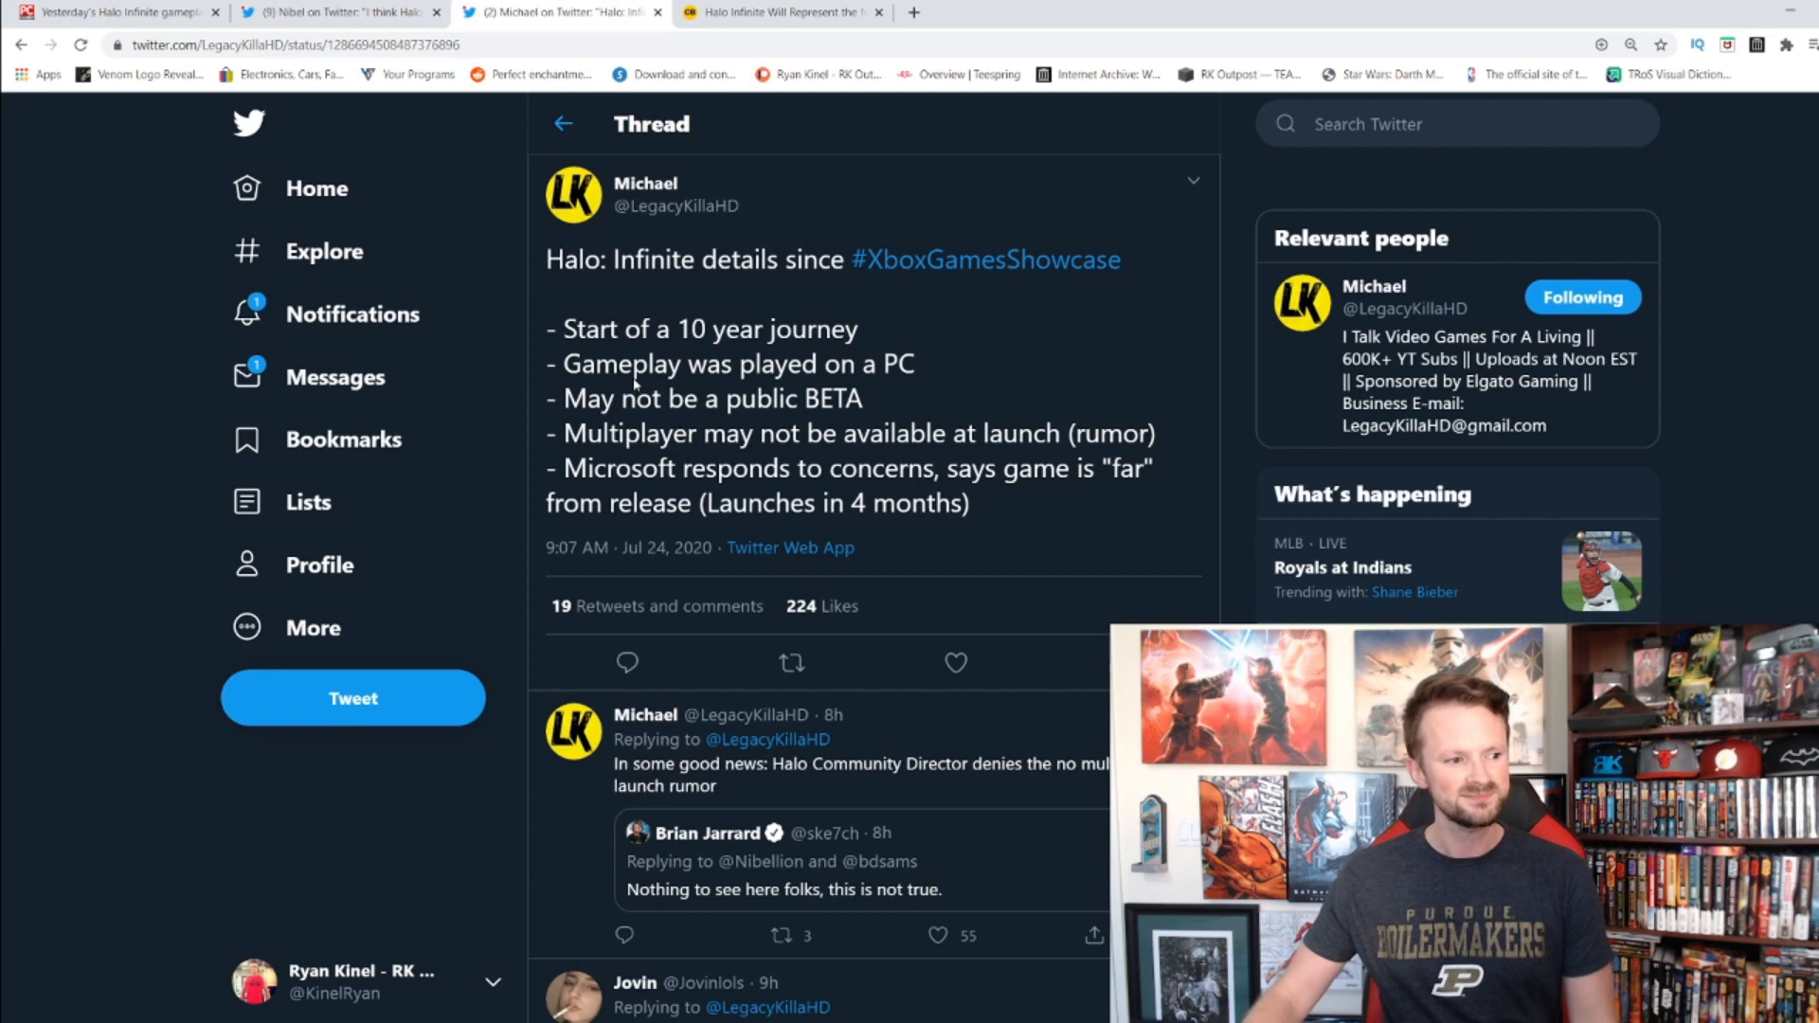
drag(565, 363, 876, 363)
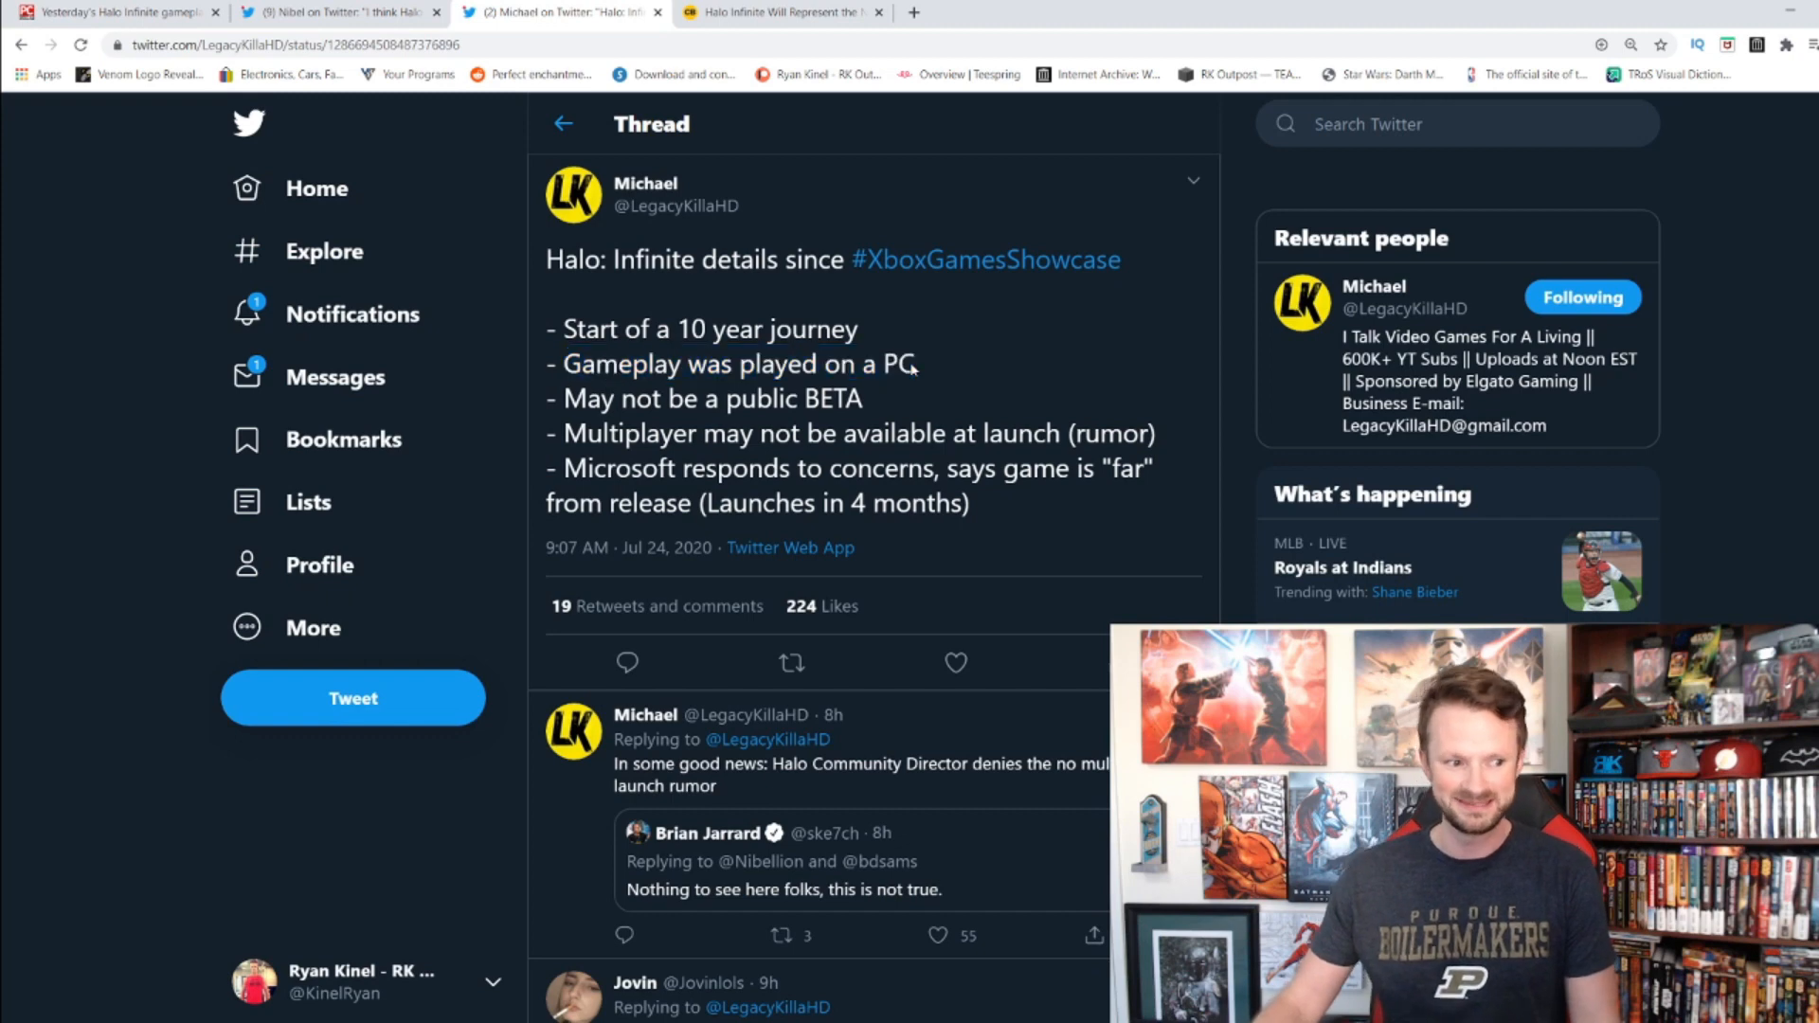
mouse_move(667, 411)
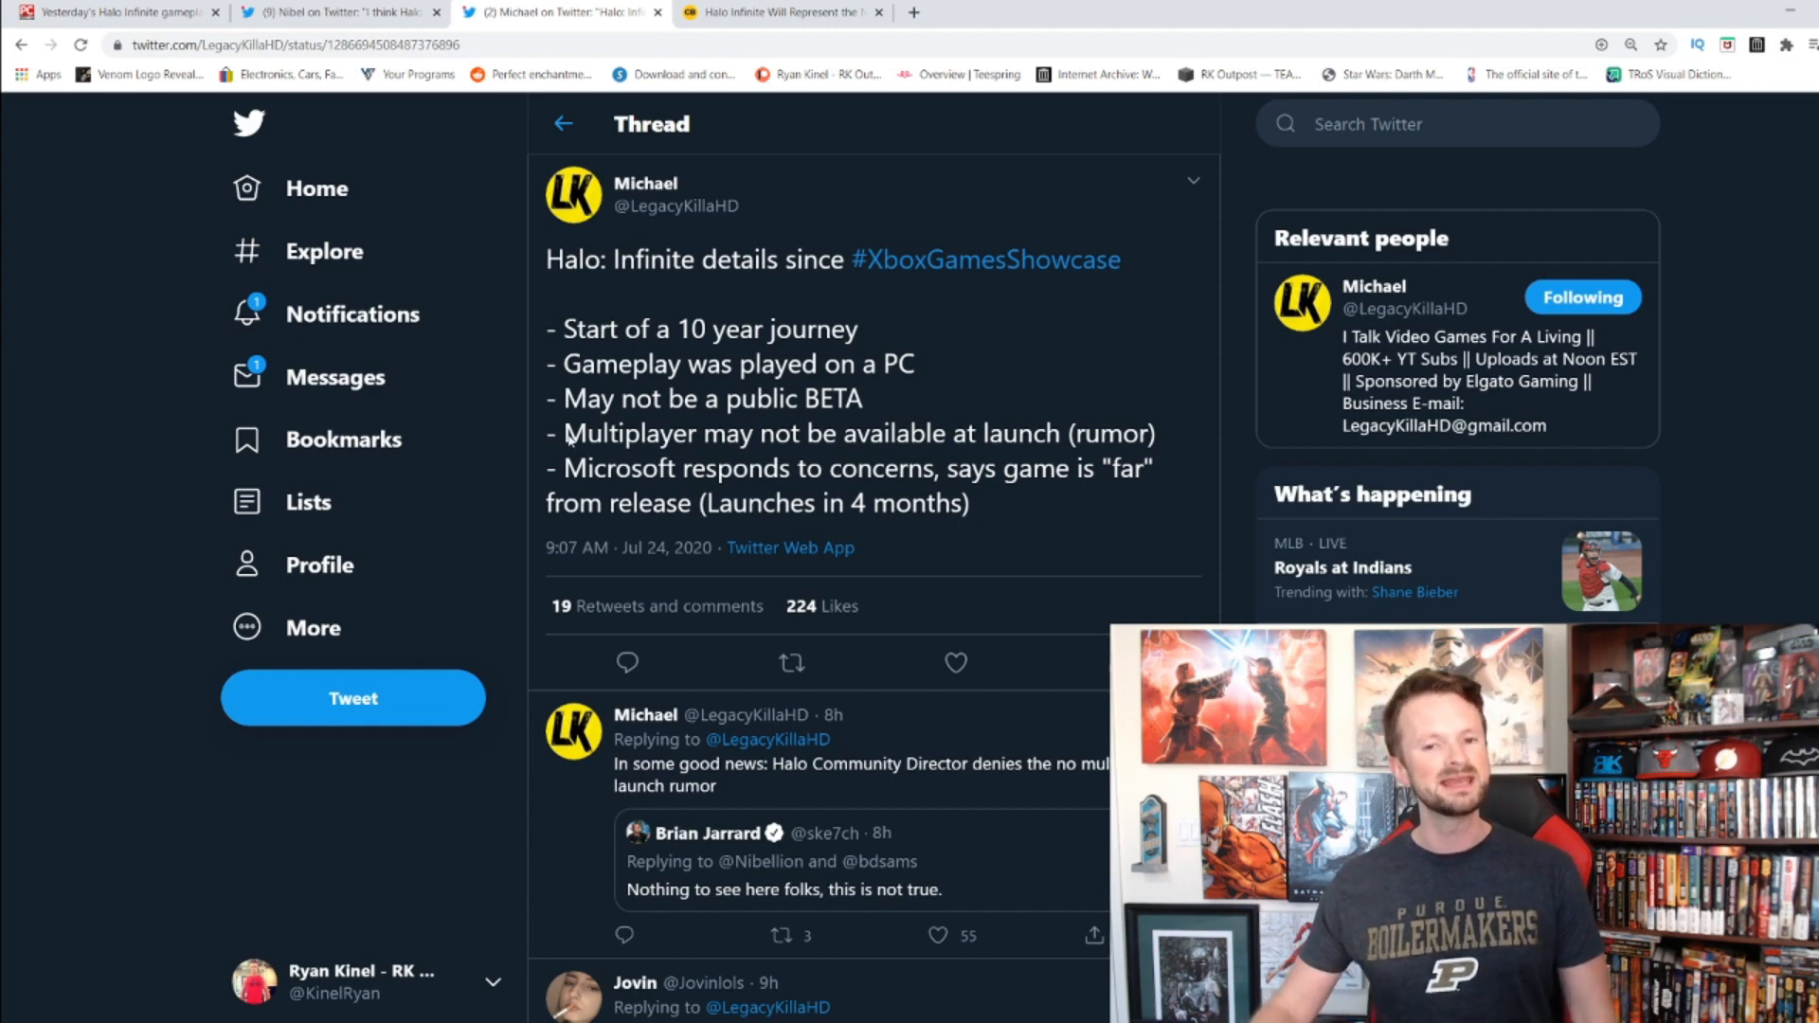
double_click(612, 433)
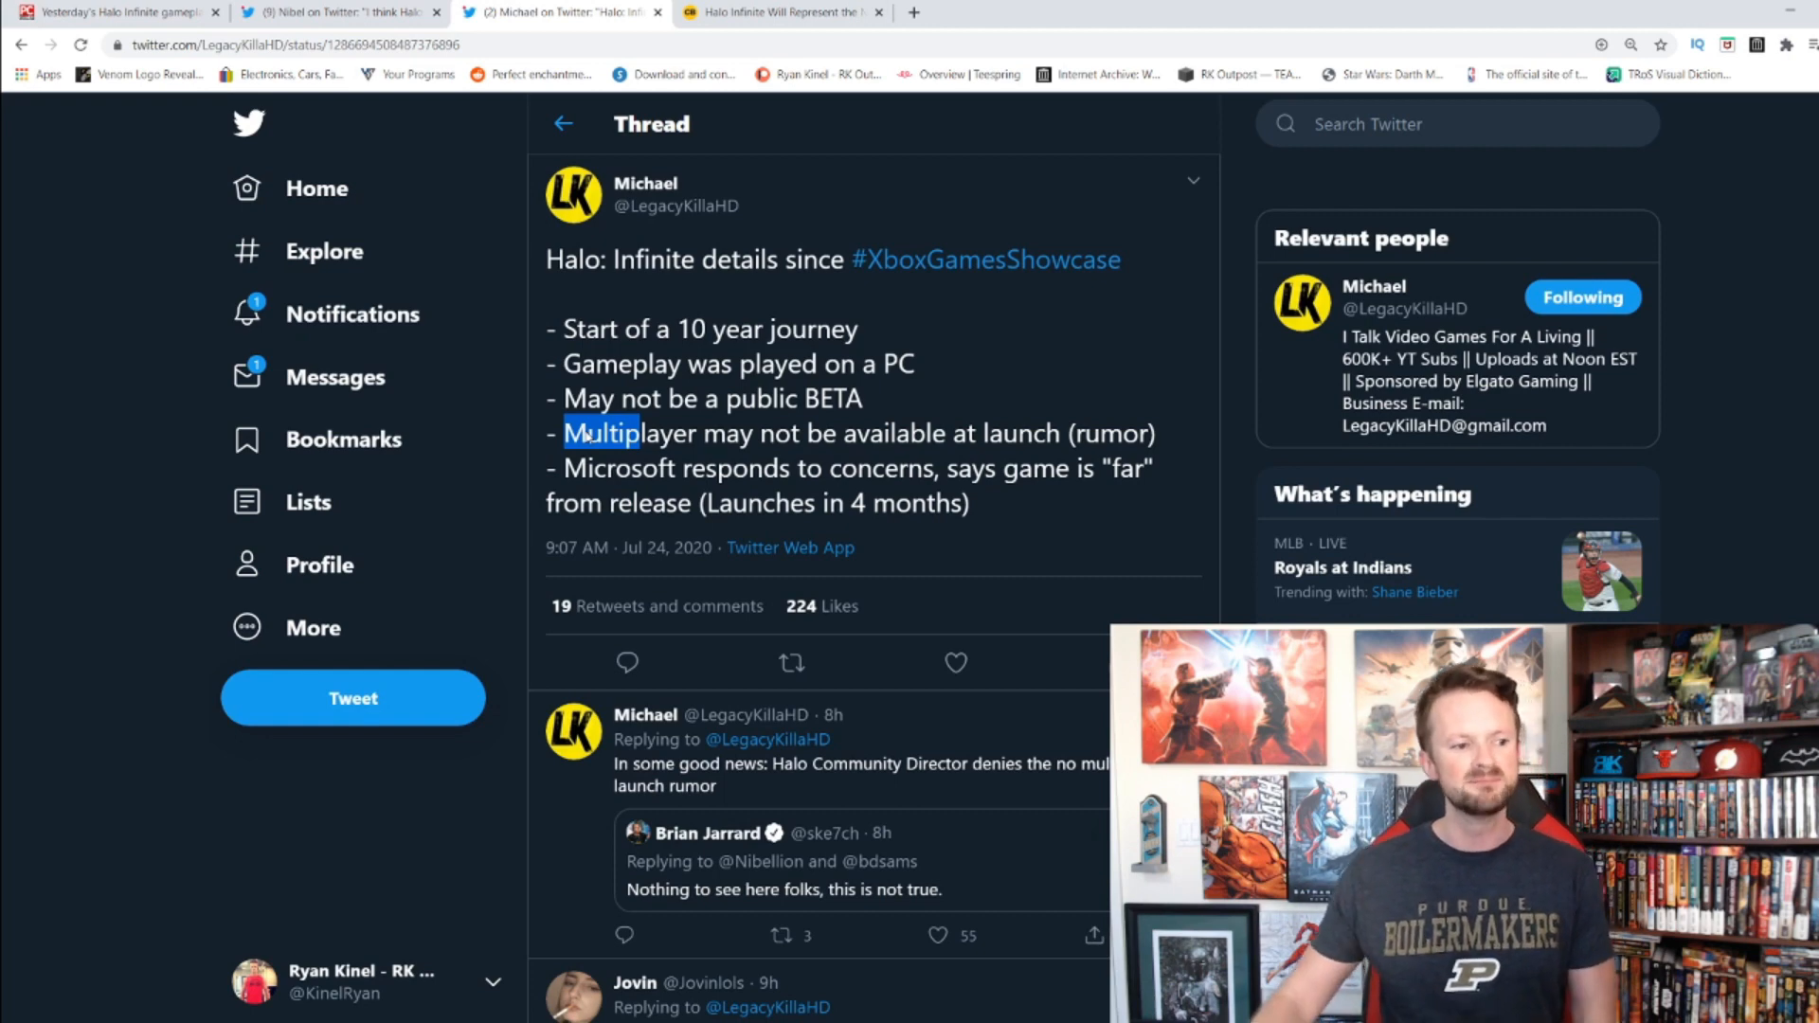
scroll(down, 3)
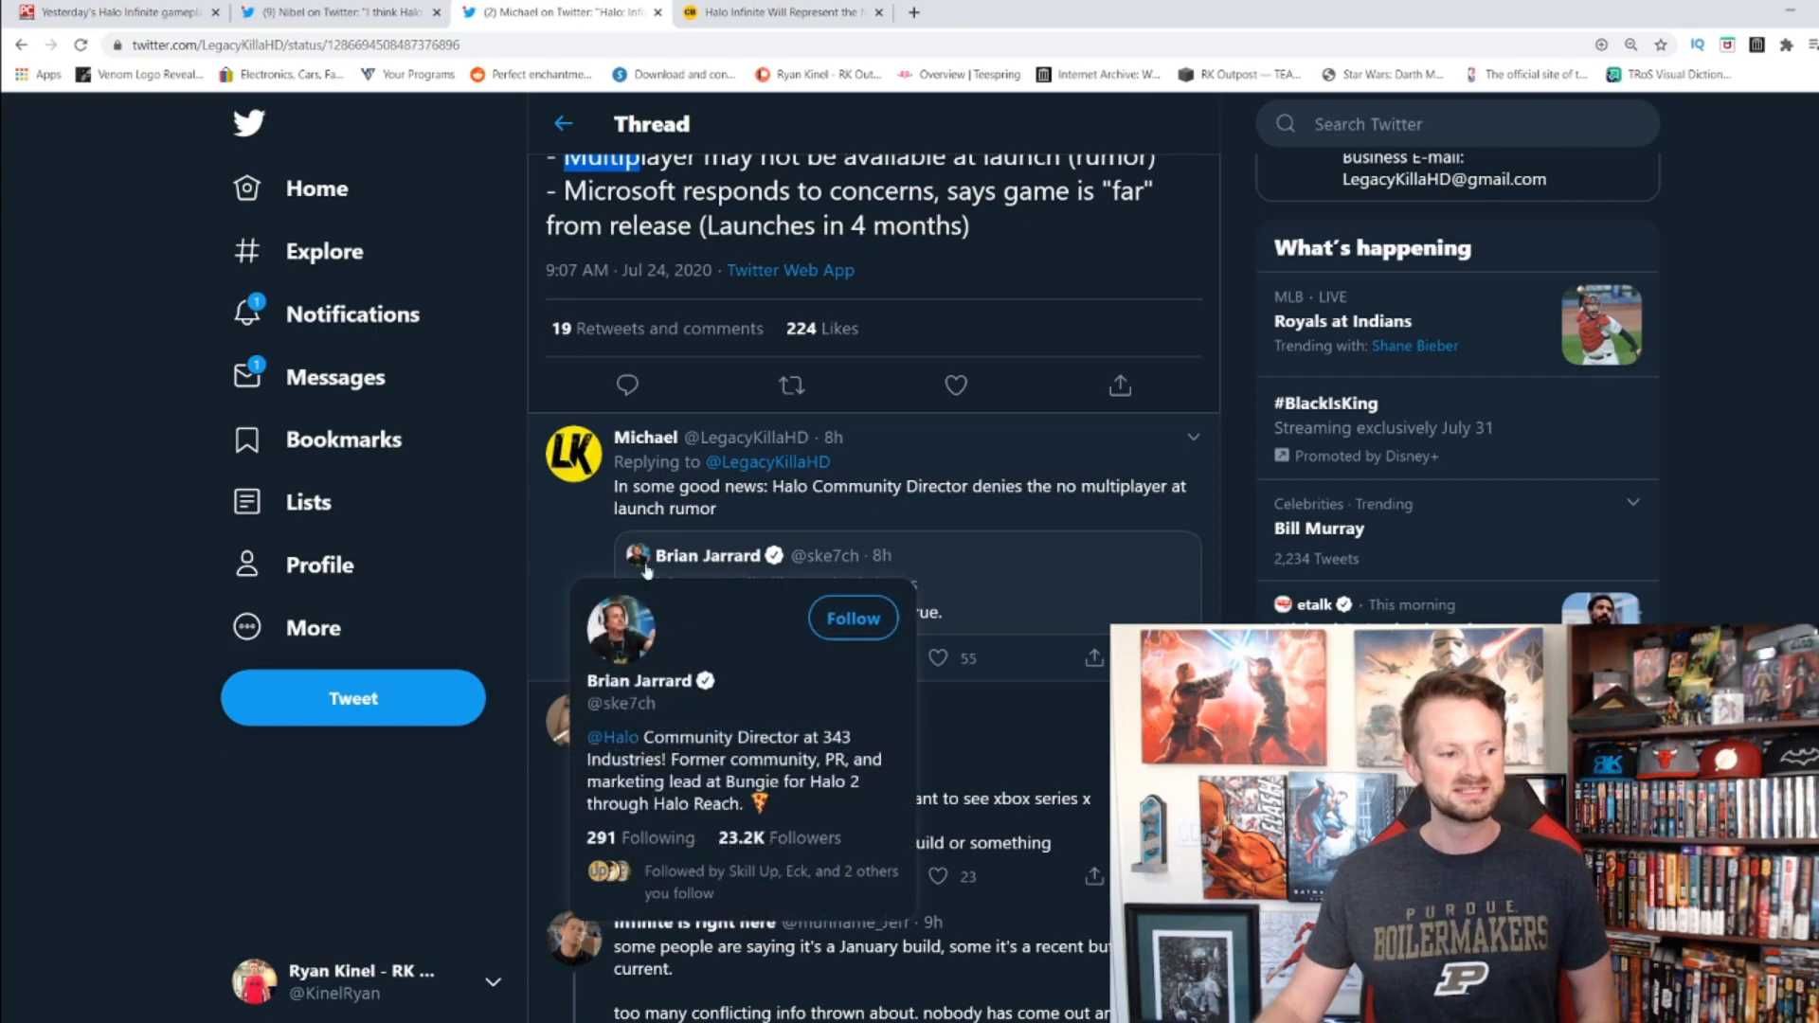
mouse_move(880, 627)
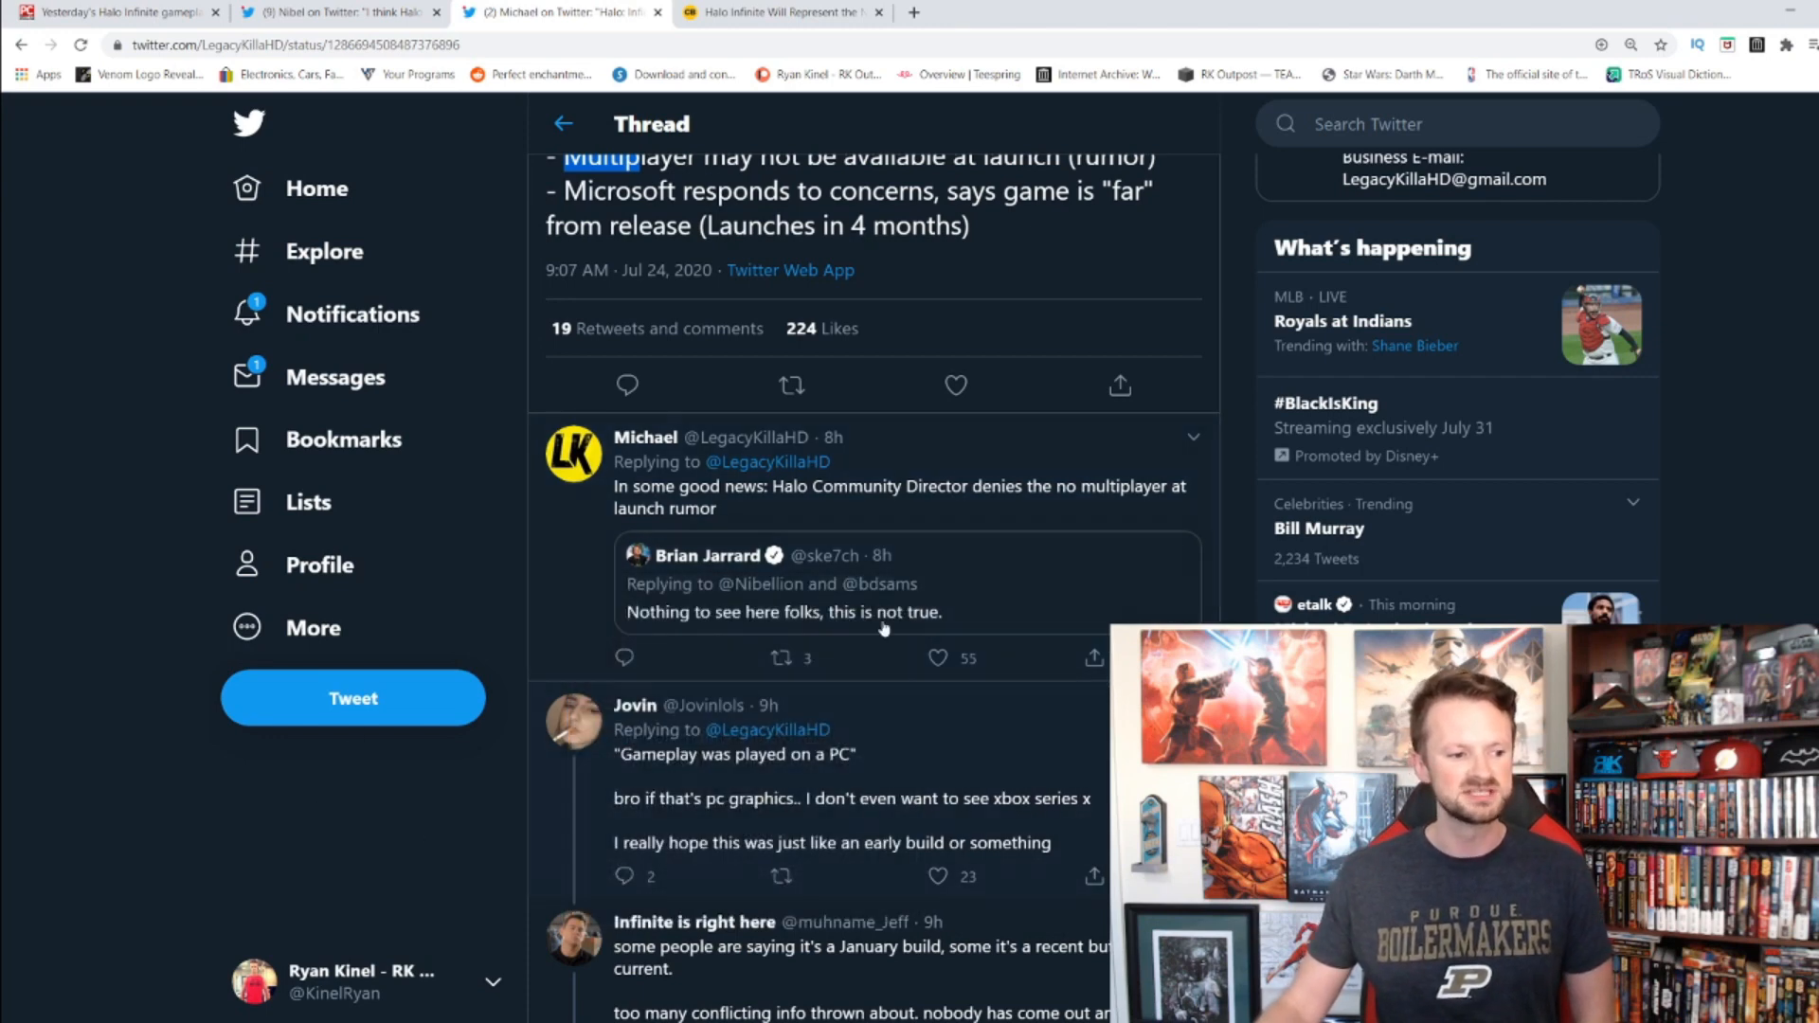
mouse_move(731, 524)
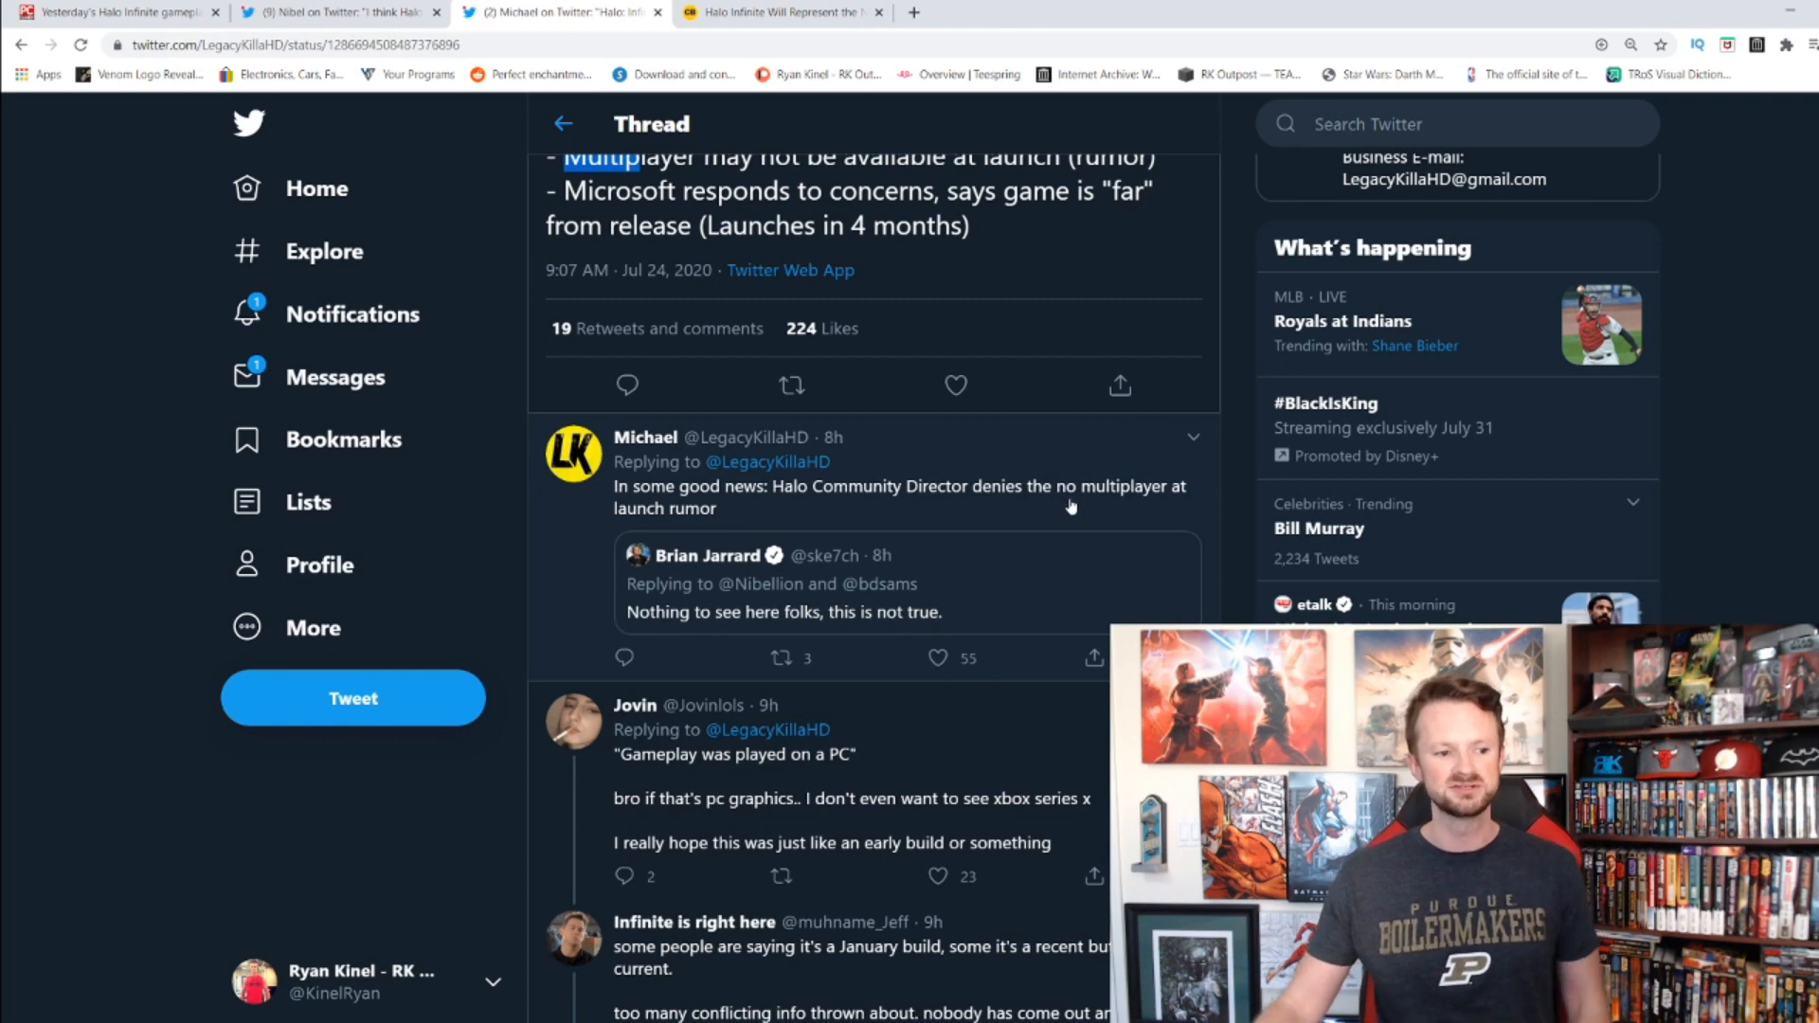
scroll(up, 3)
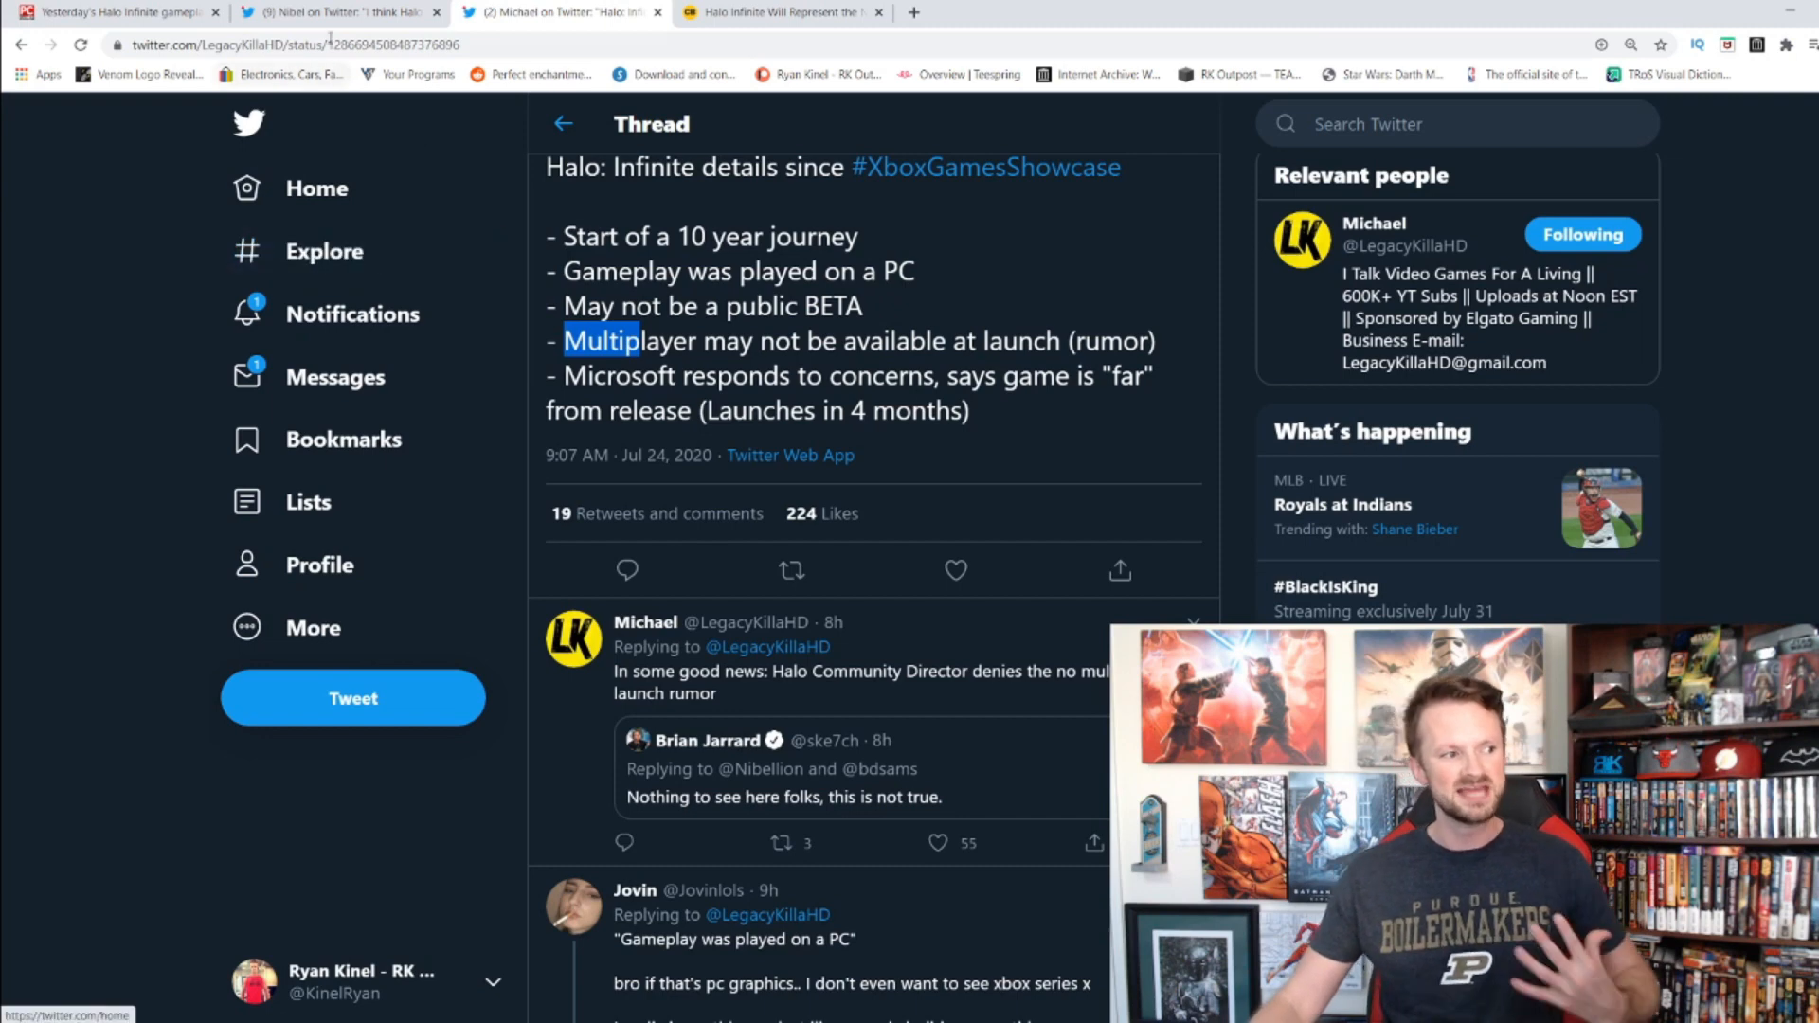
mouse_move(115, 11)
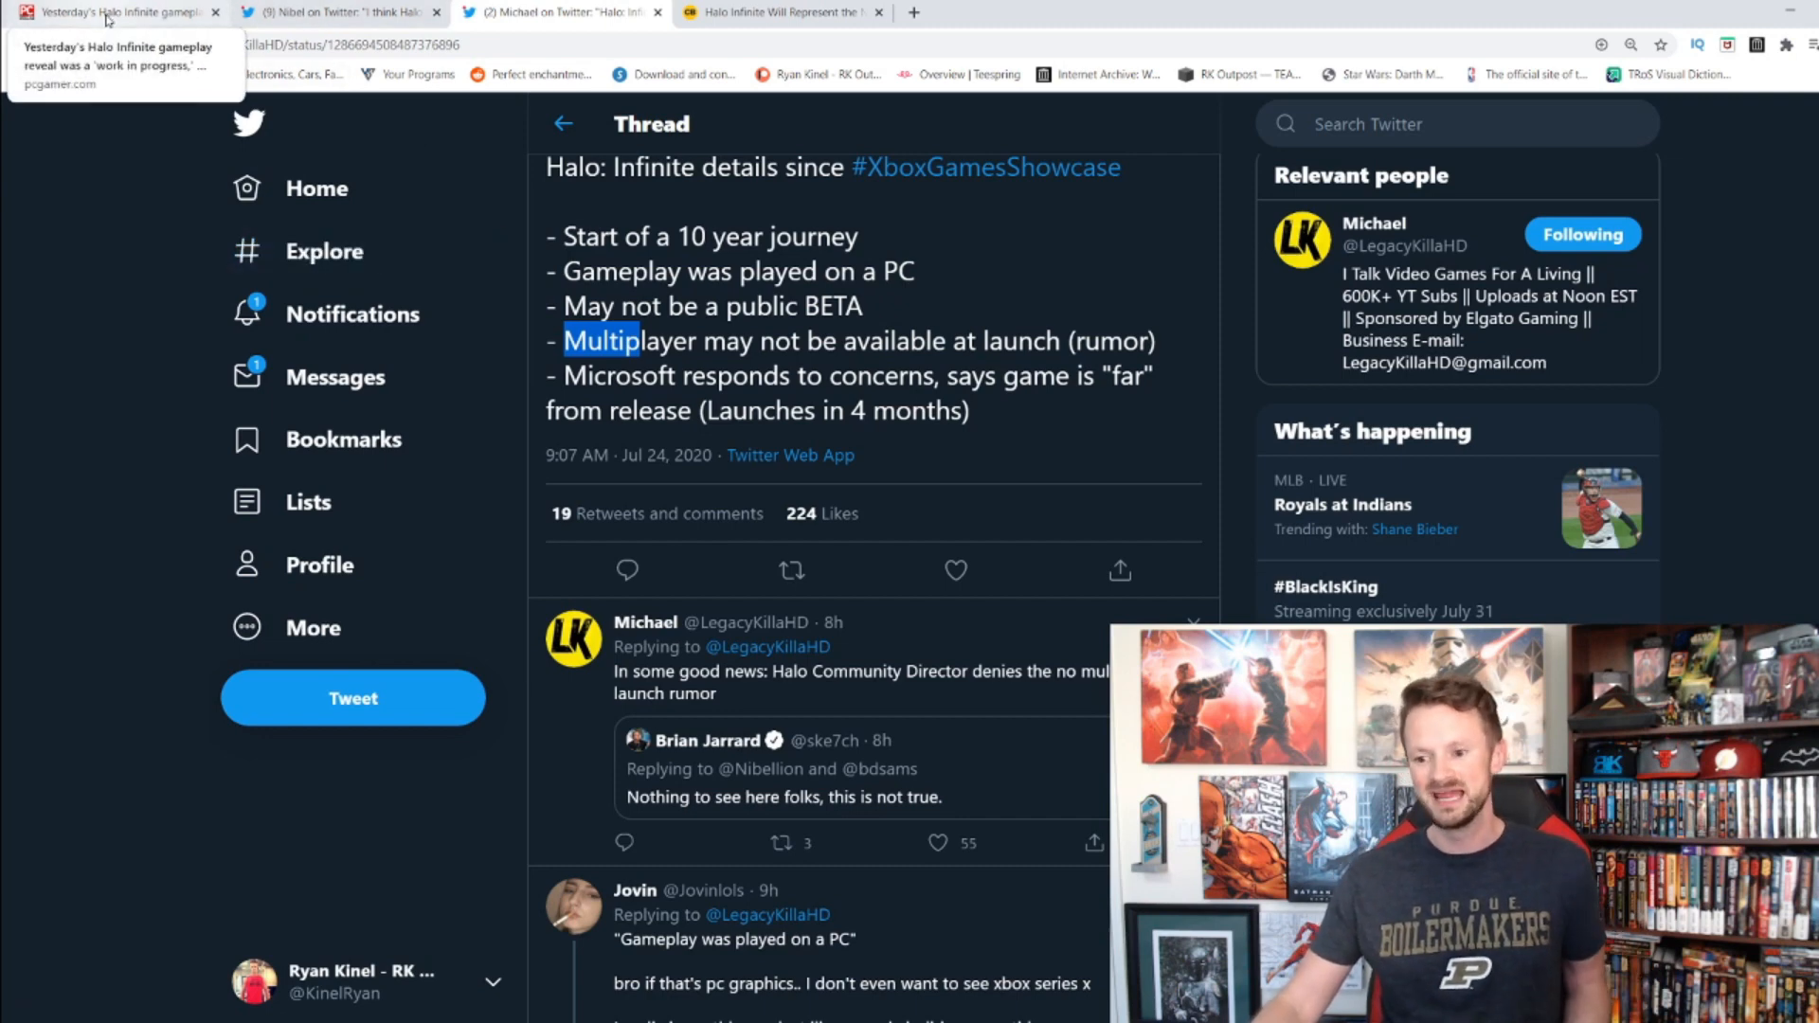
Step: Show the PC Gamer tab with the 'work in progress' gameplay reveal article
click(115, 12)
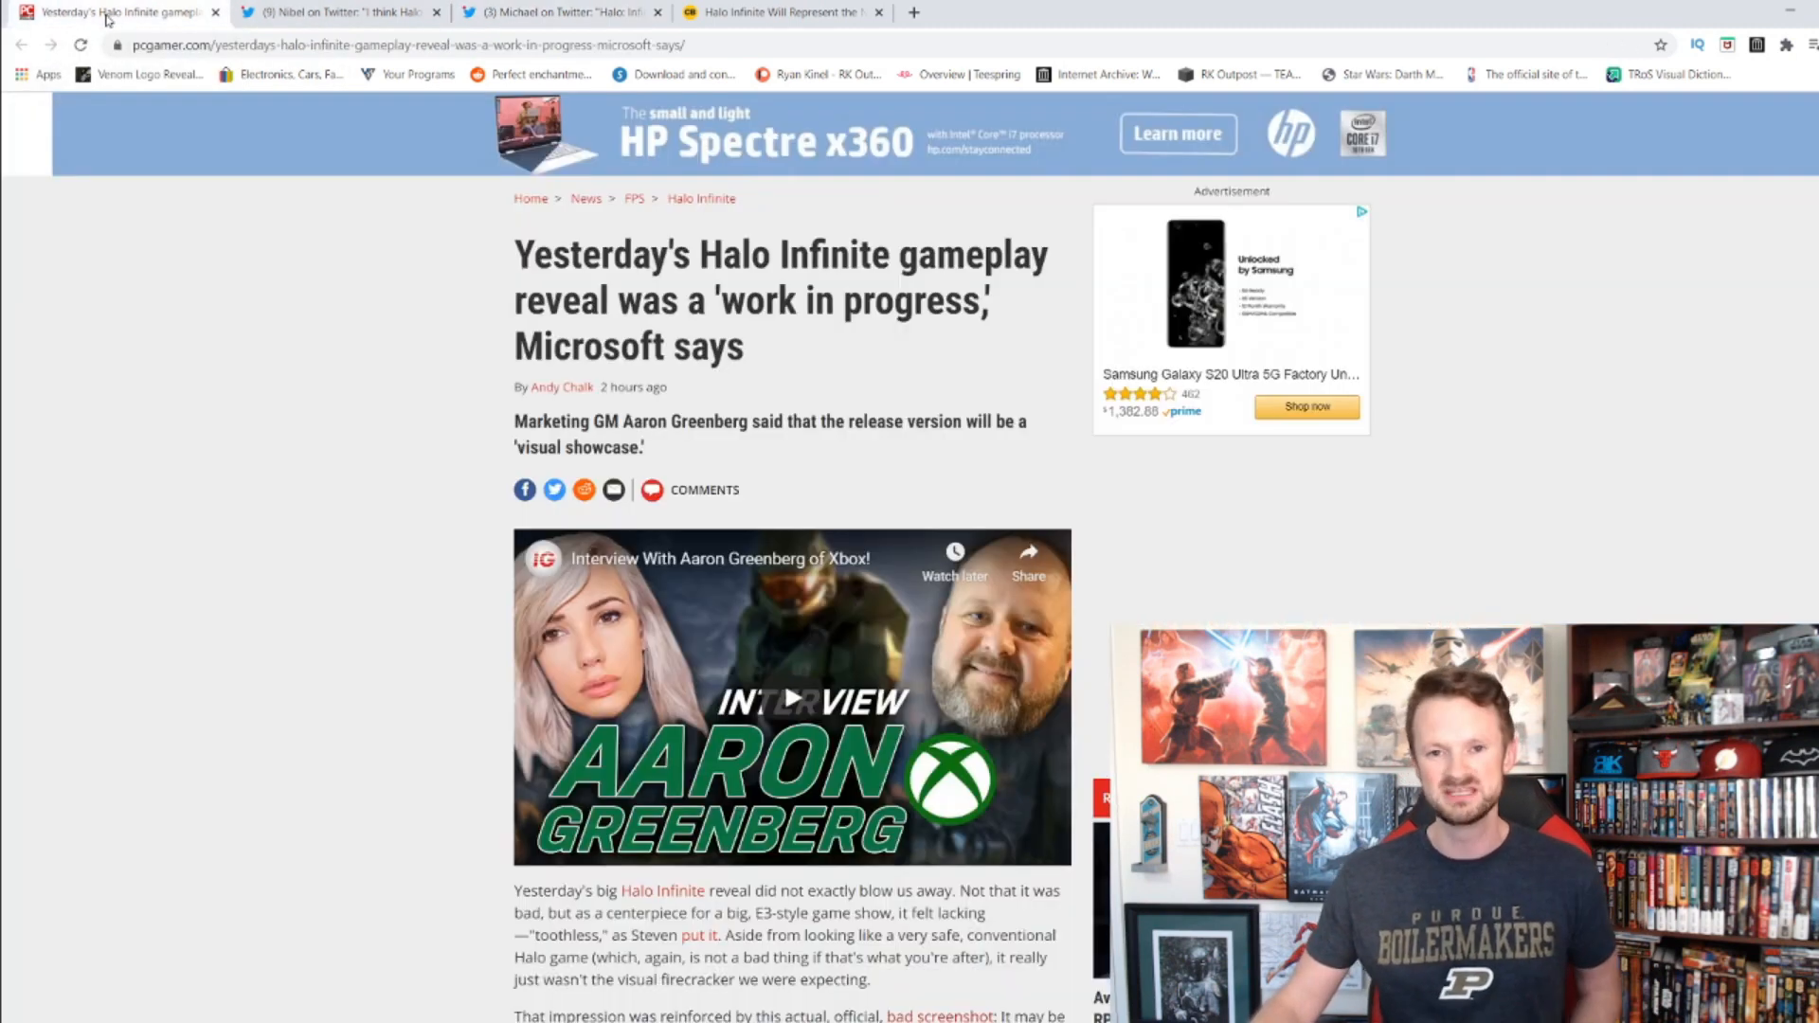
mouse_move(361, 381)
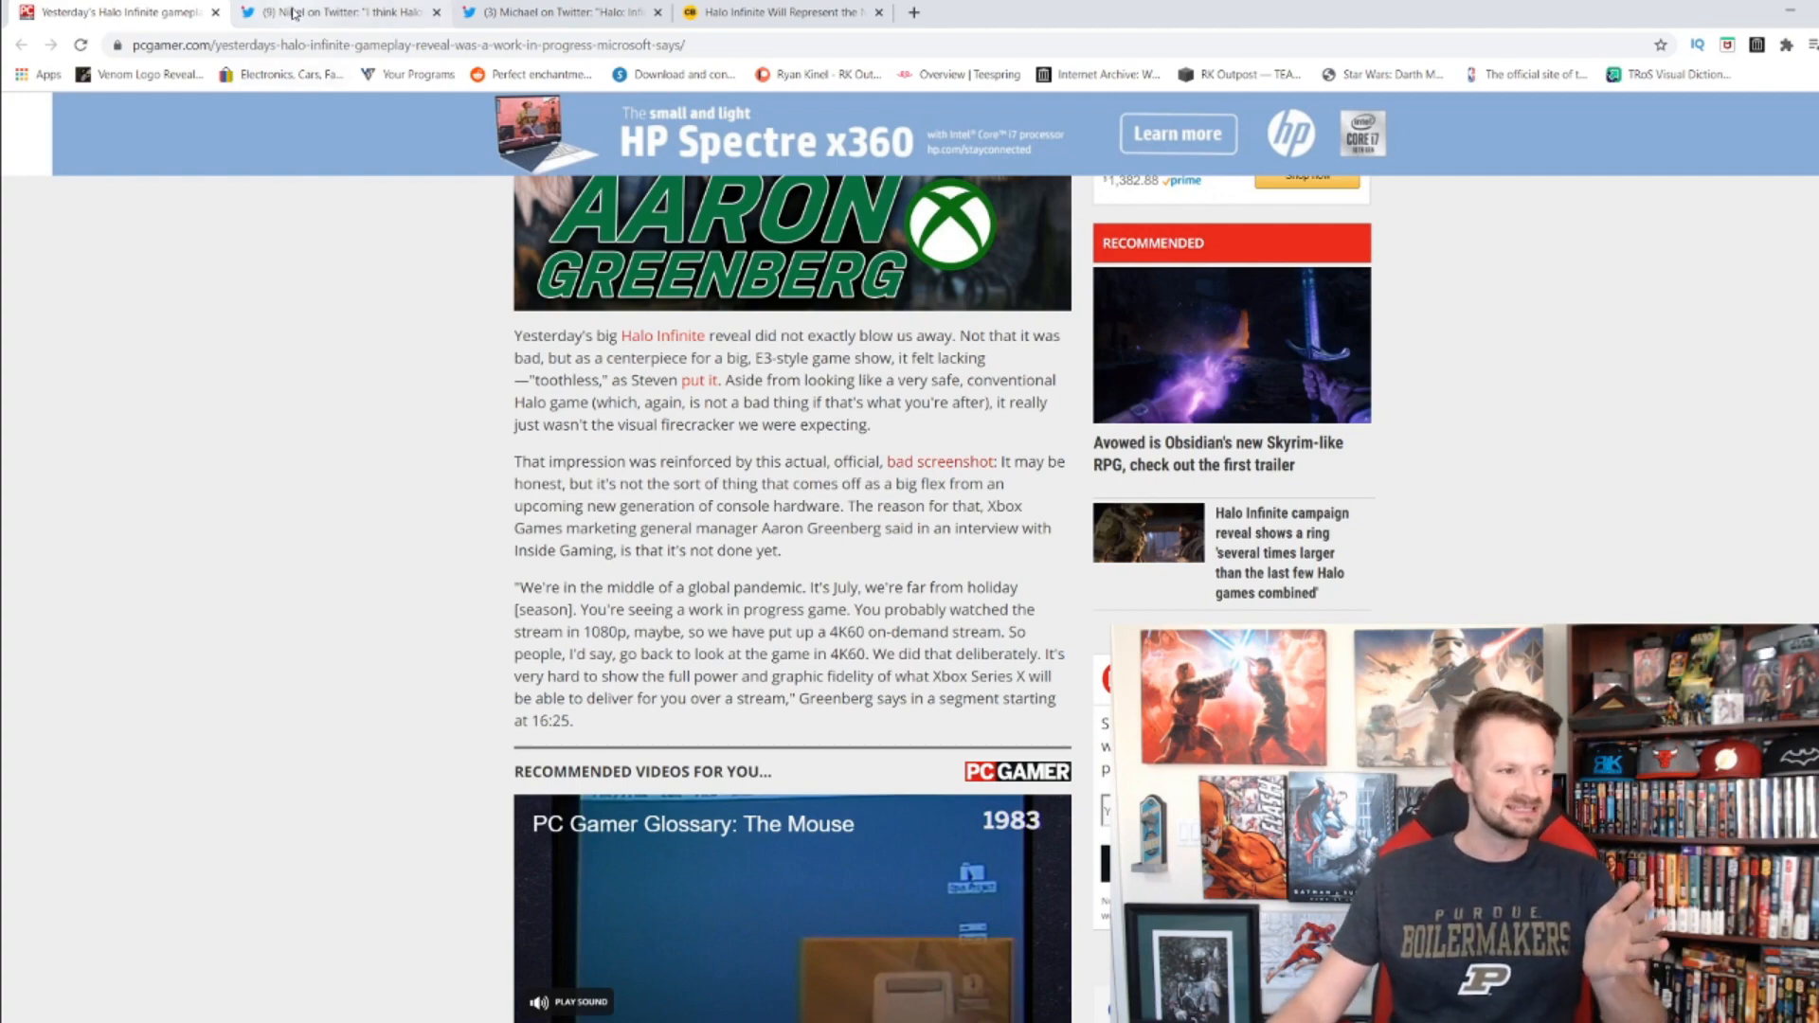
Step: Show the tab with Nibel's tweet of Halo Infinite reveal screenshots
click(336, 12)
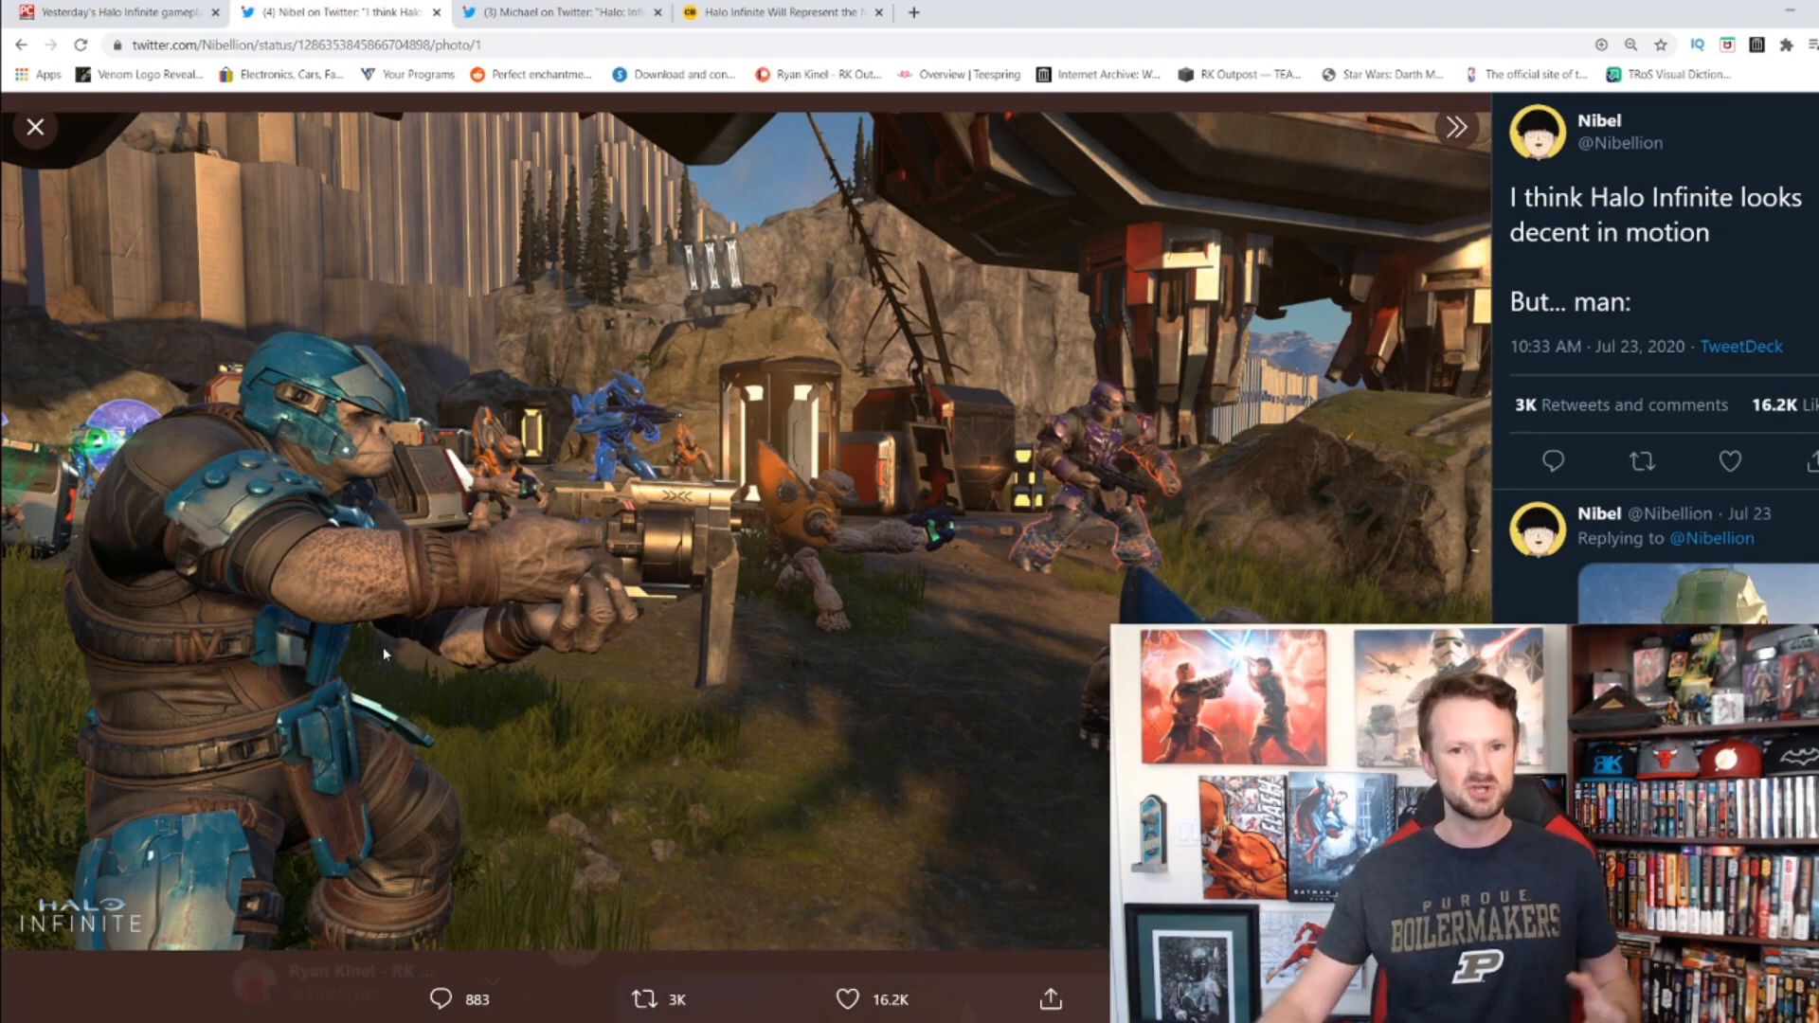
mouse_move(697, 624)
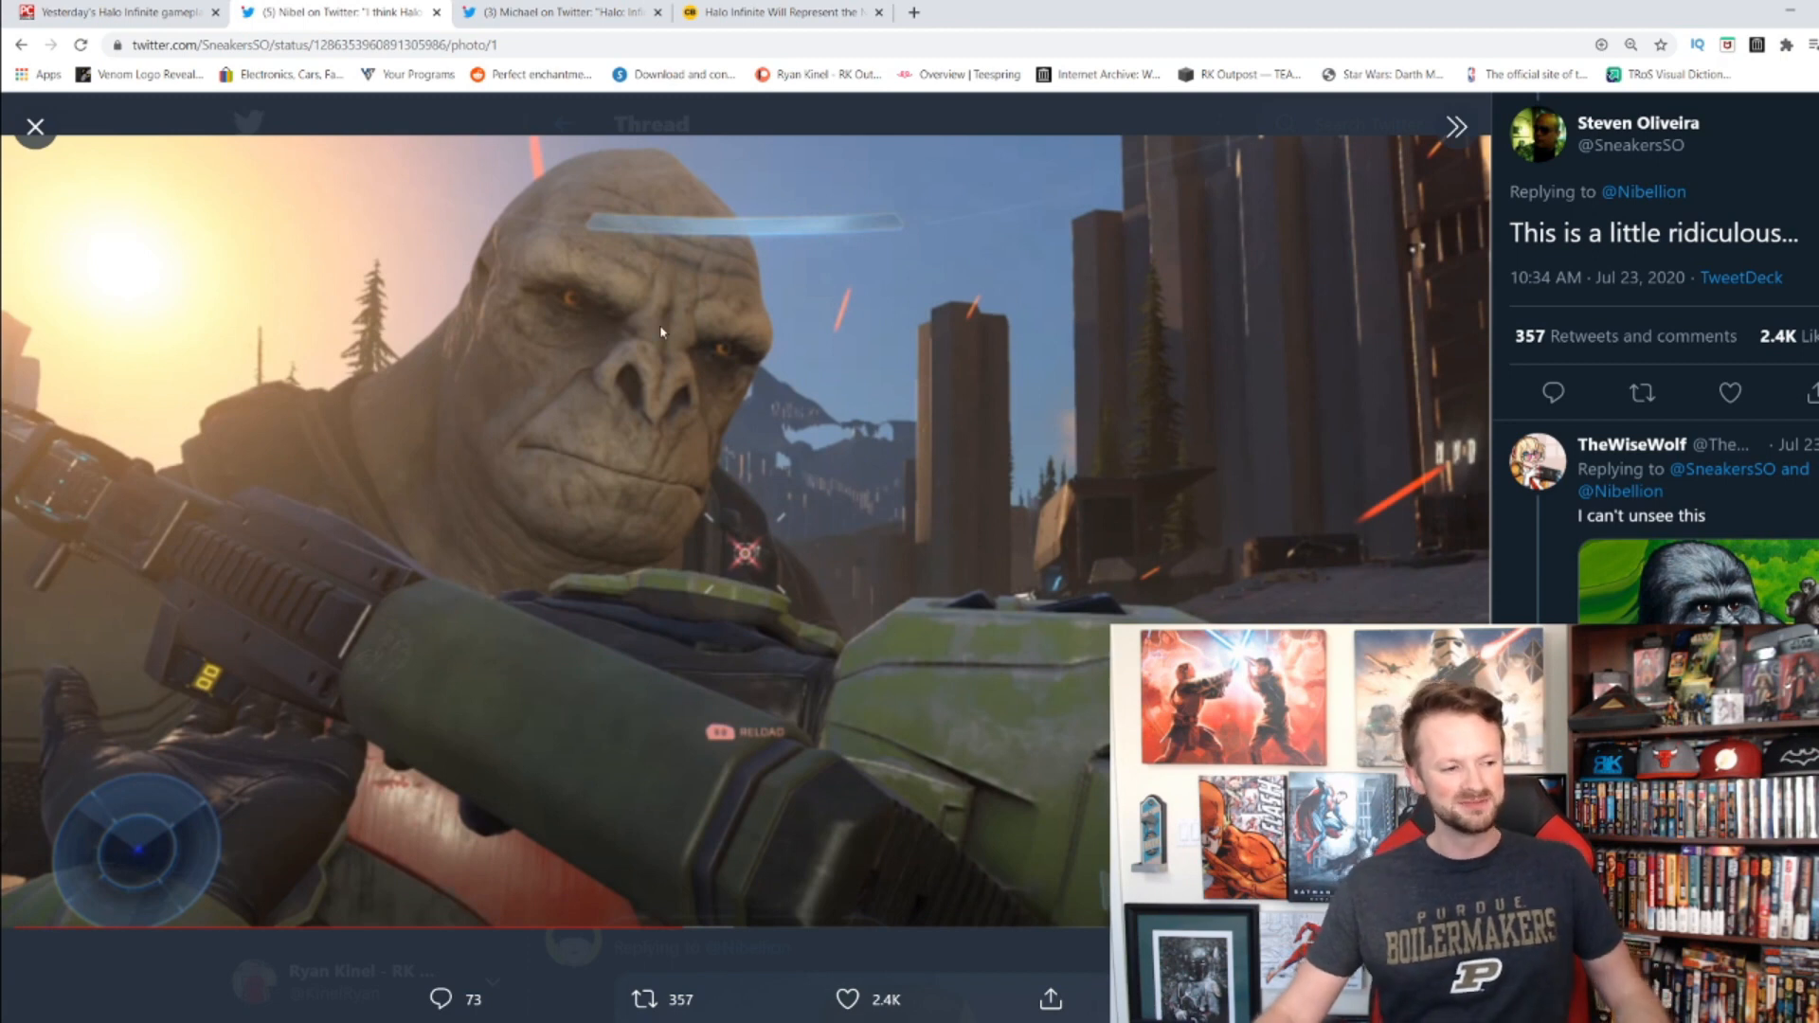
mouse_move(552, 453)
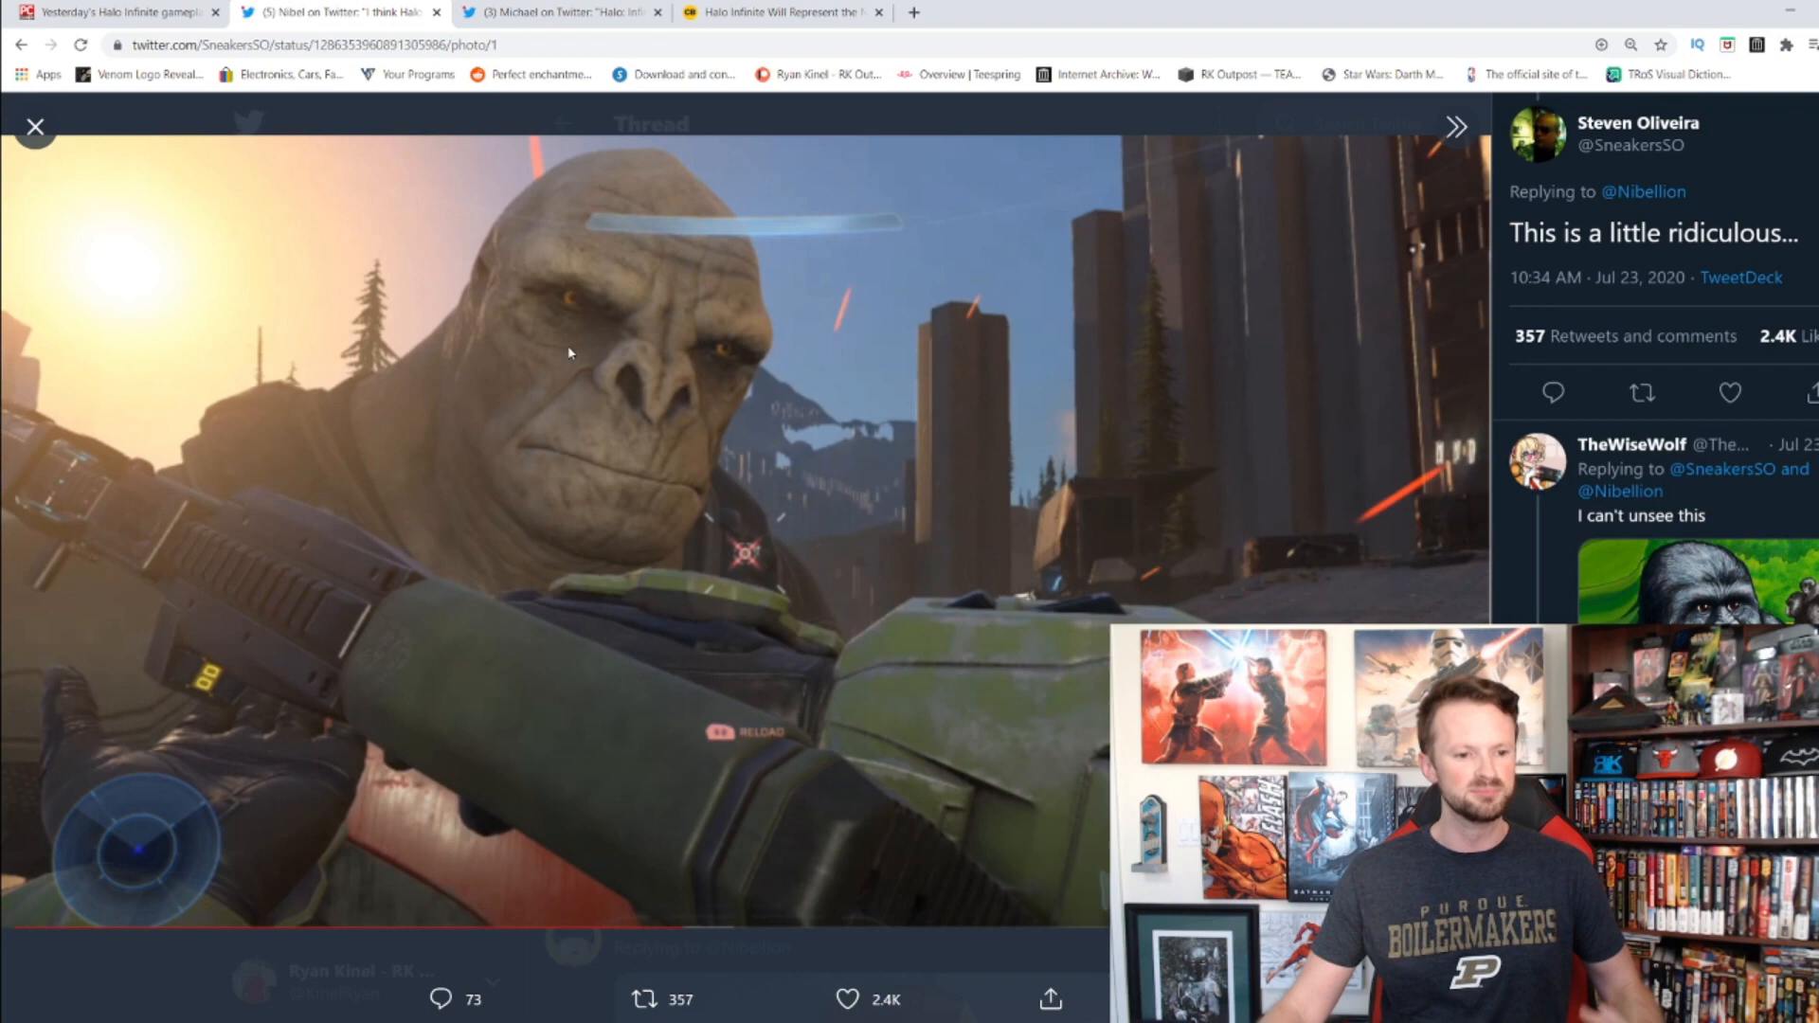
mouse_move(440, 626)
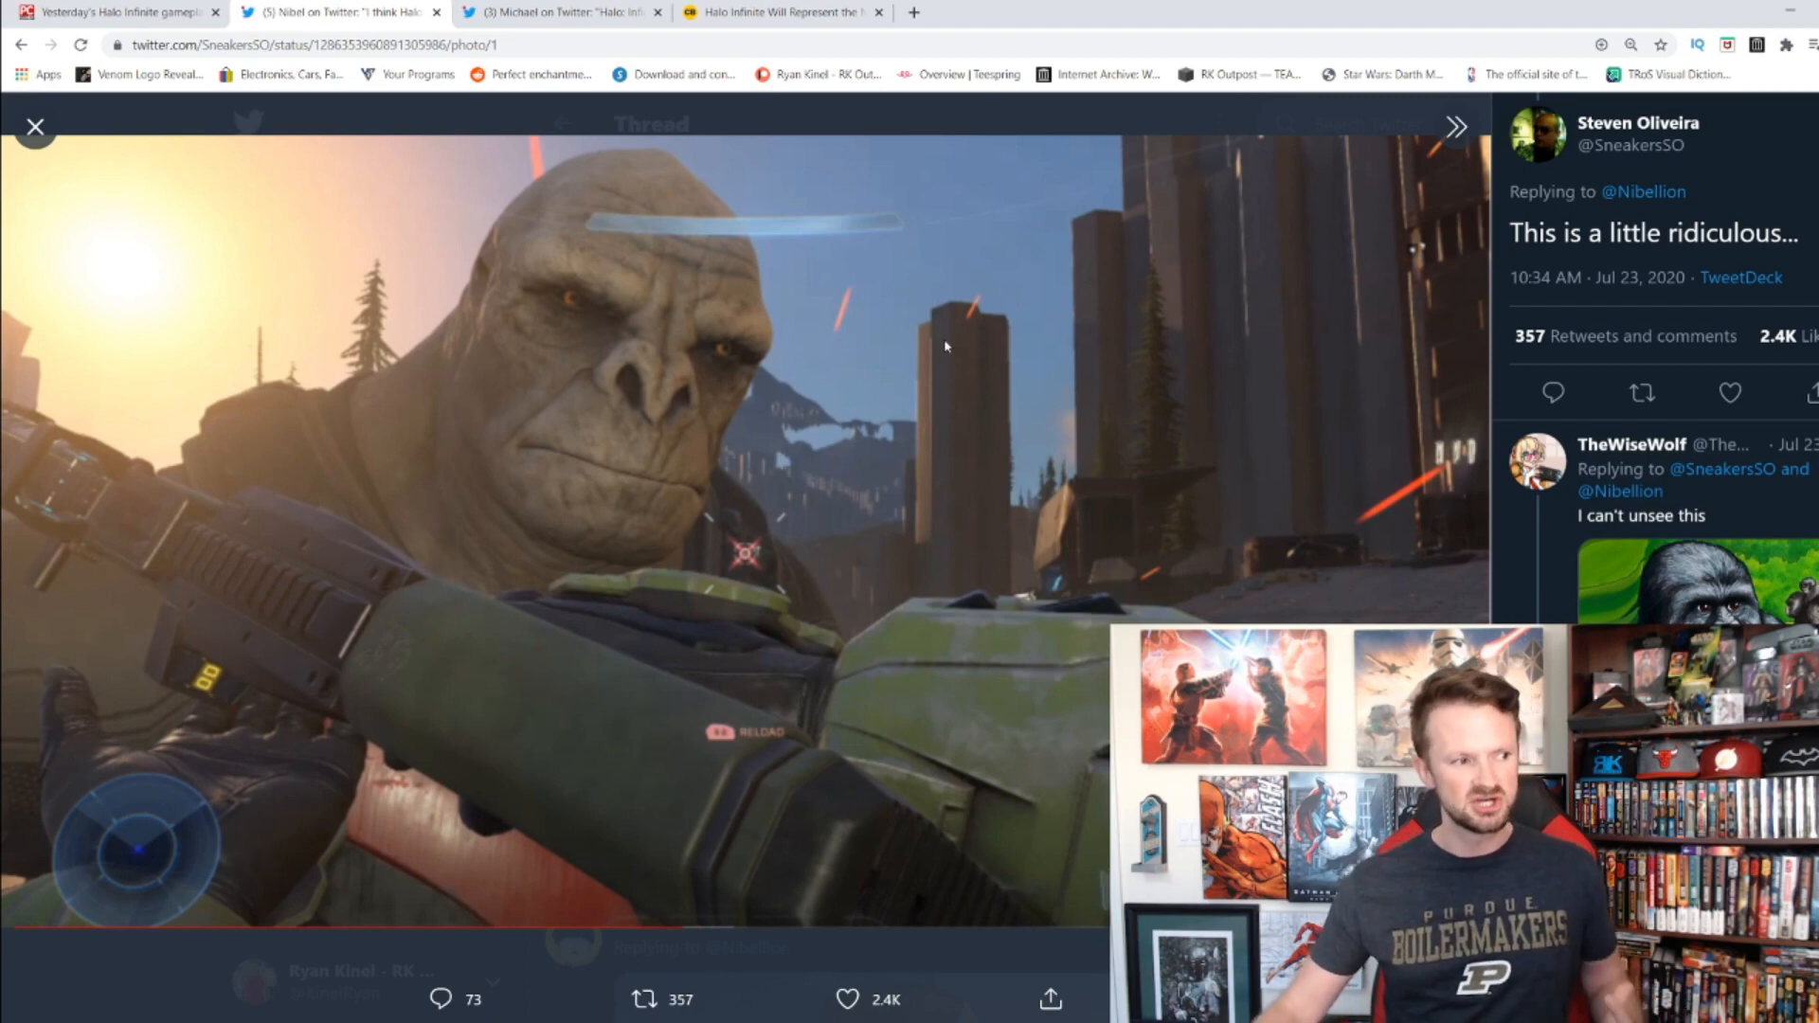
mouse_move(667, 129)
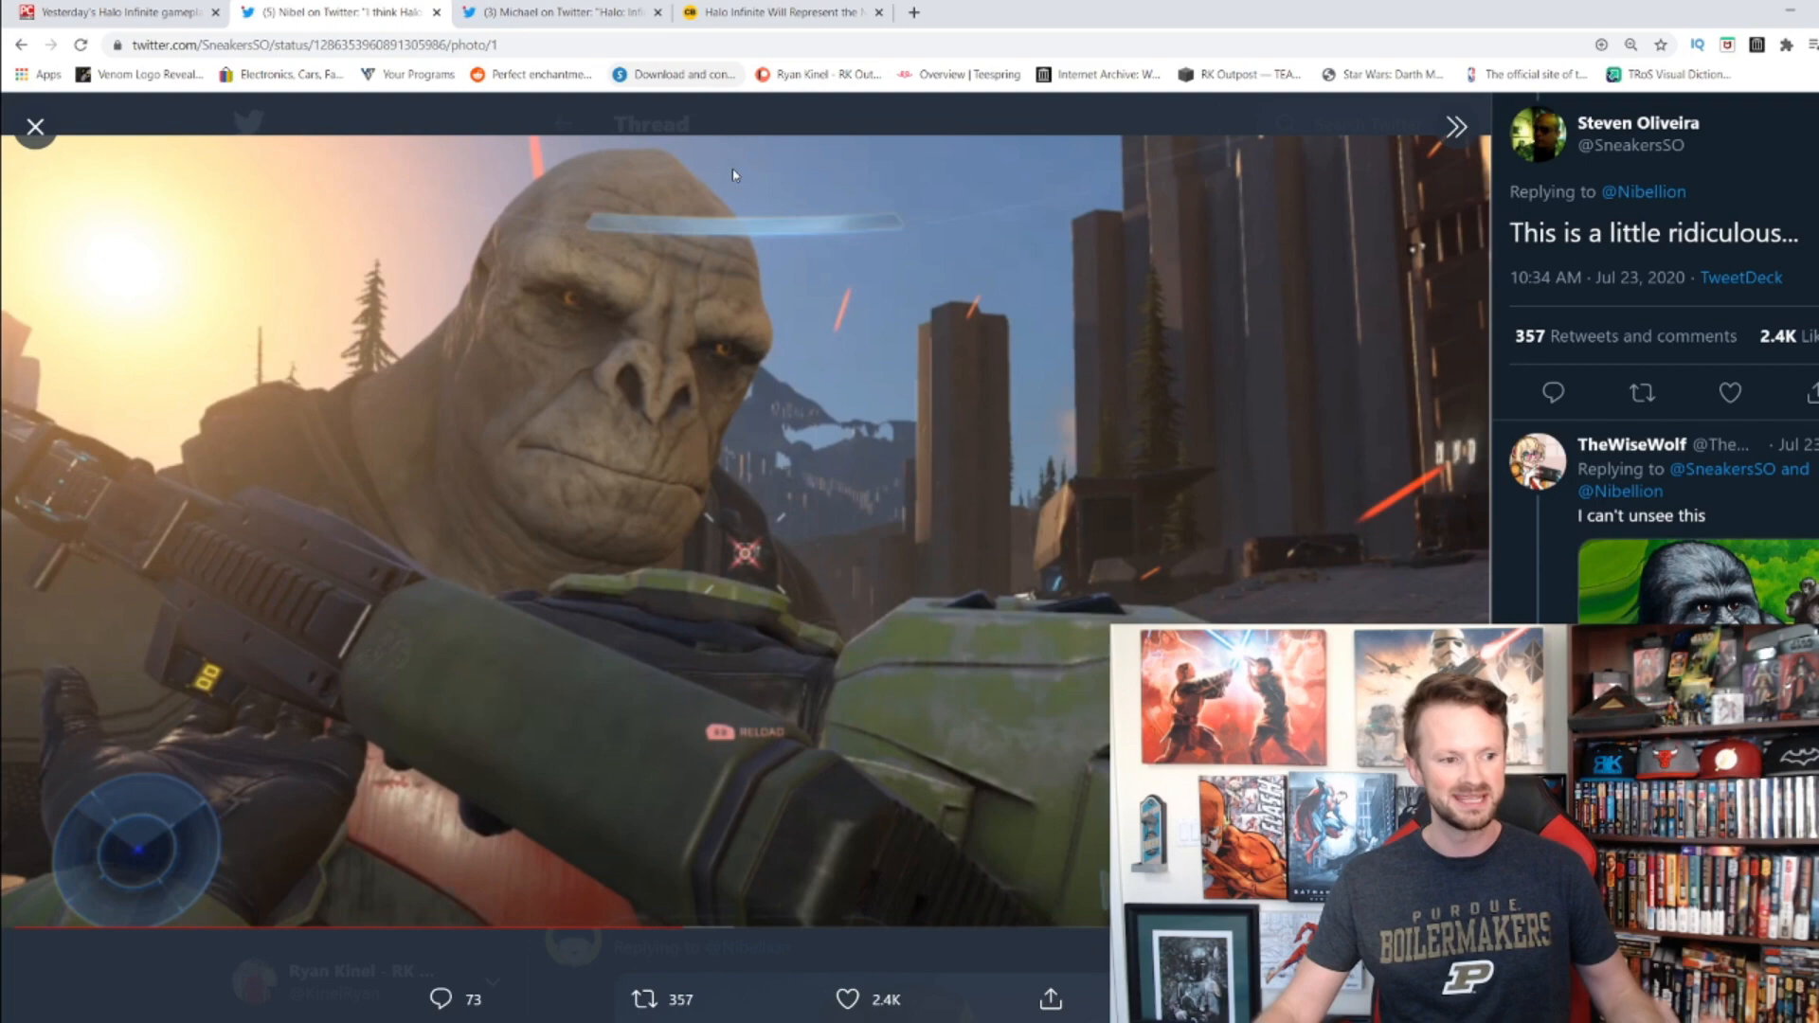
Step: Return to the PC Gamer 'work in progress' article and scroll through its text
click(116, 13)
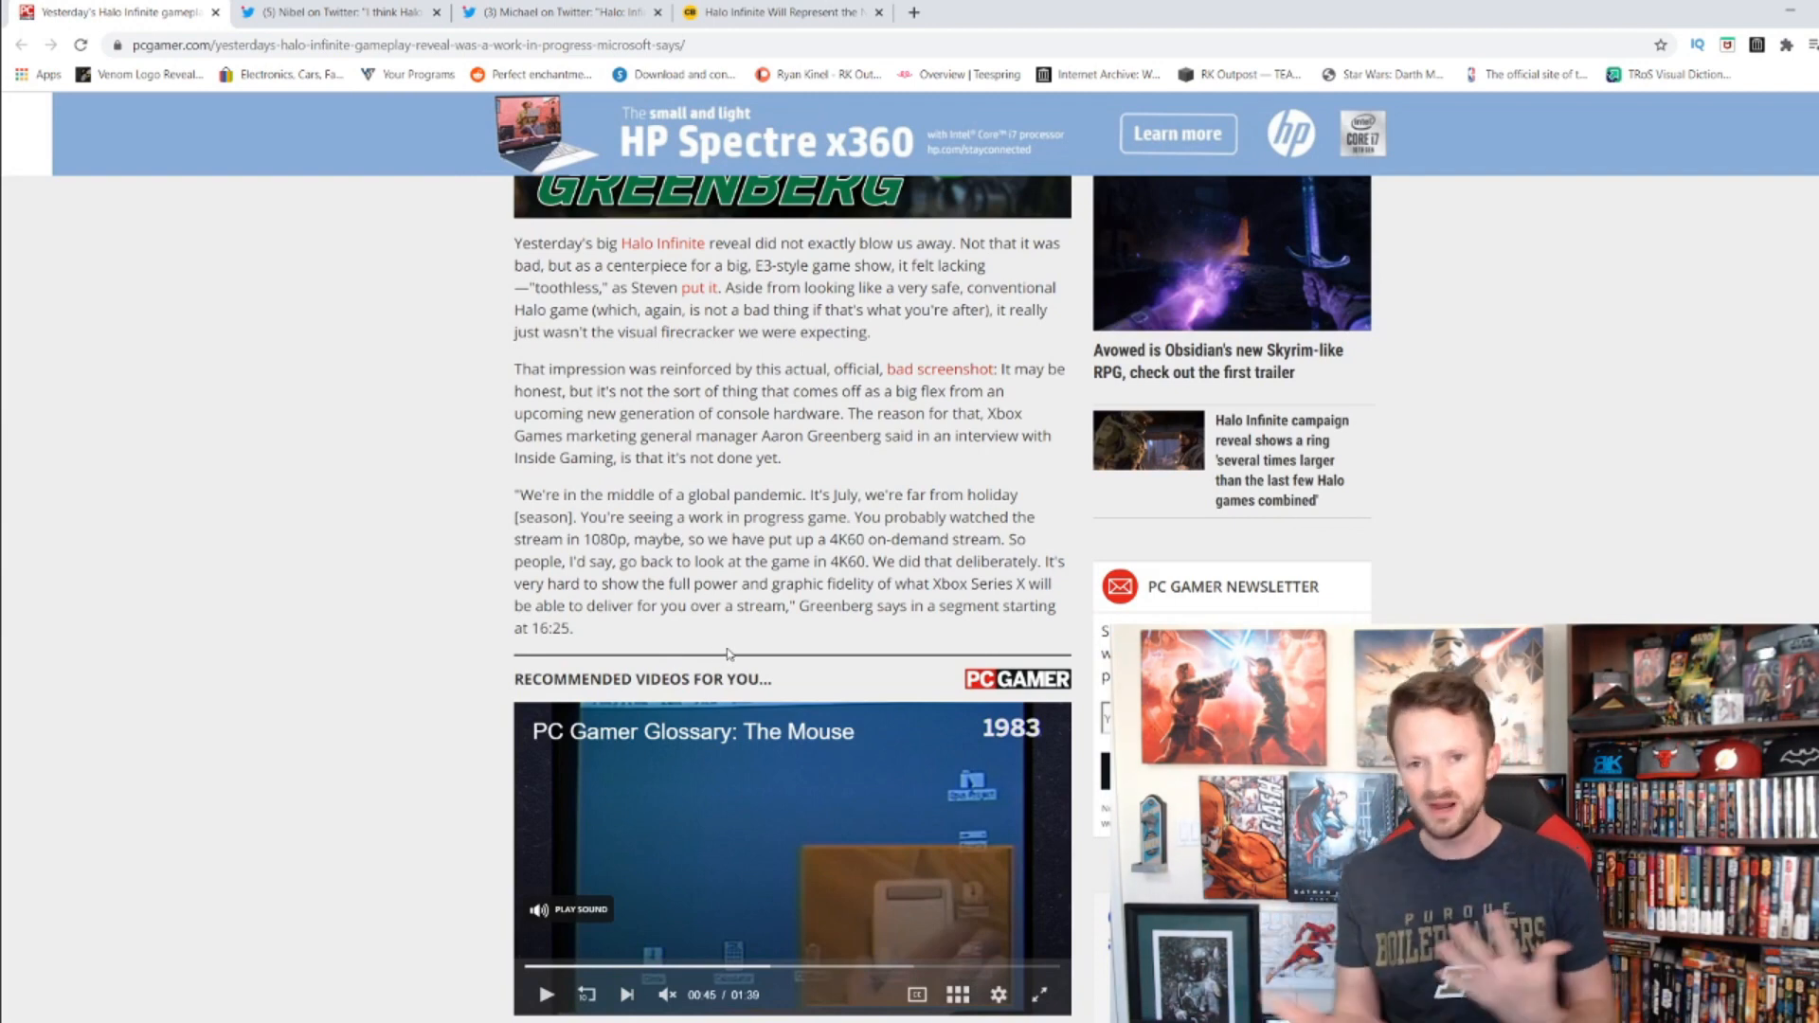
scroll(down, 3)
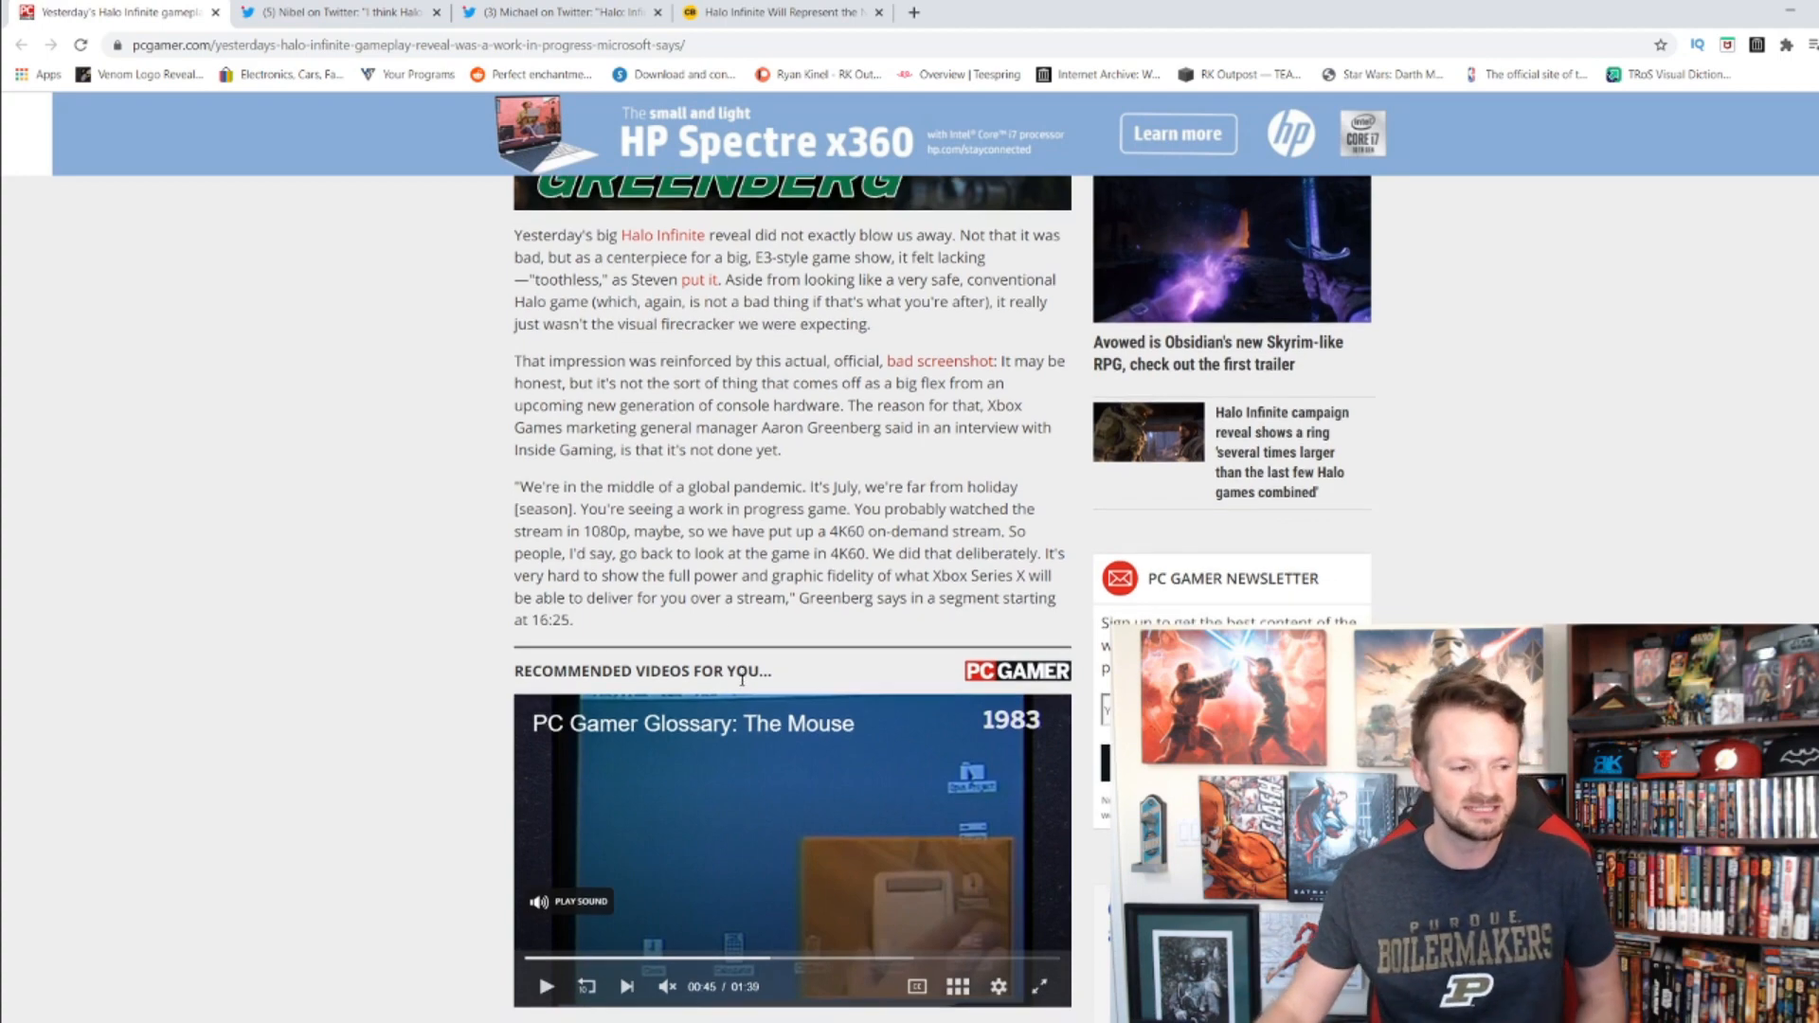
scroll(down, 3)
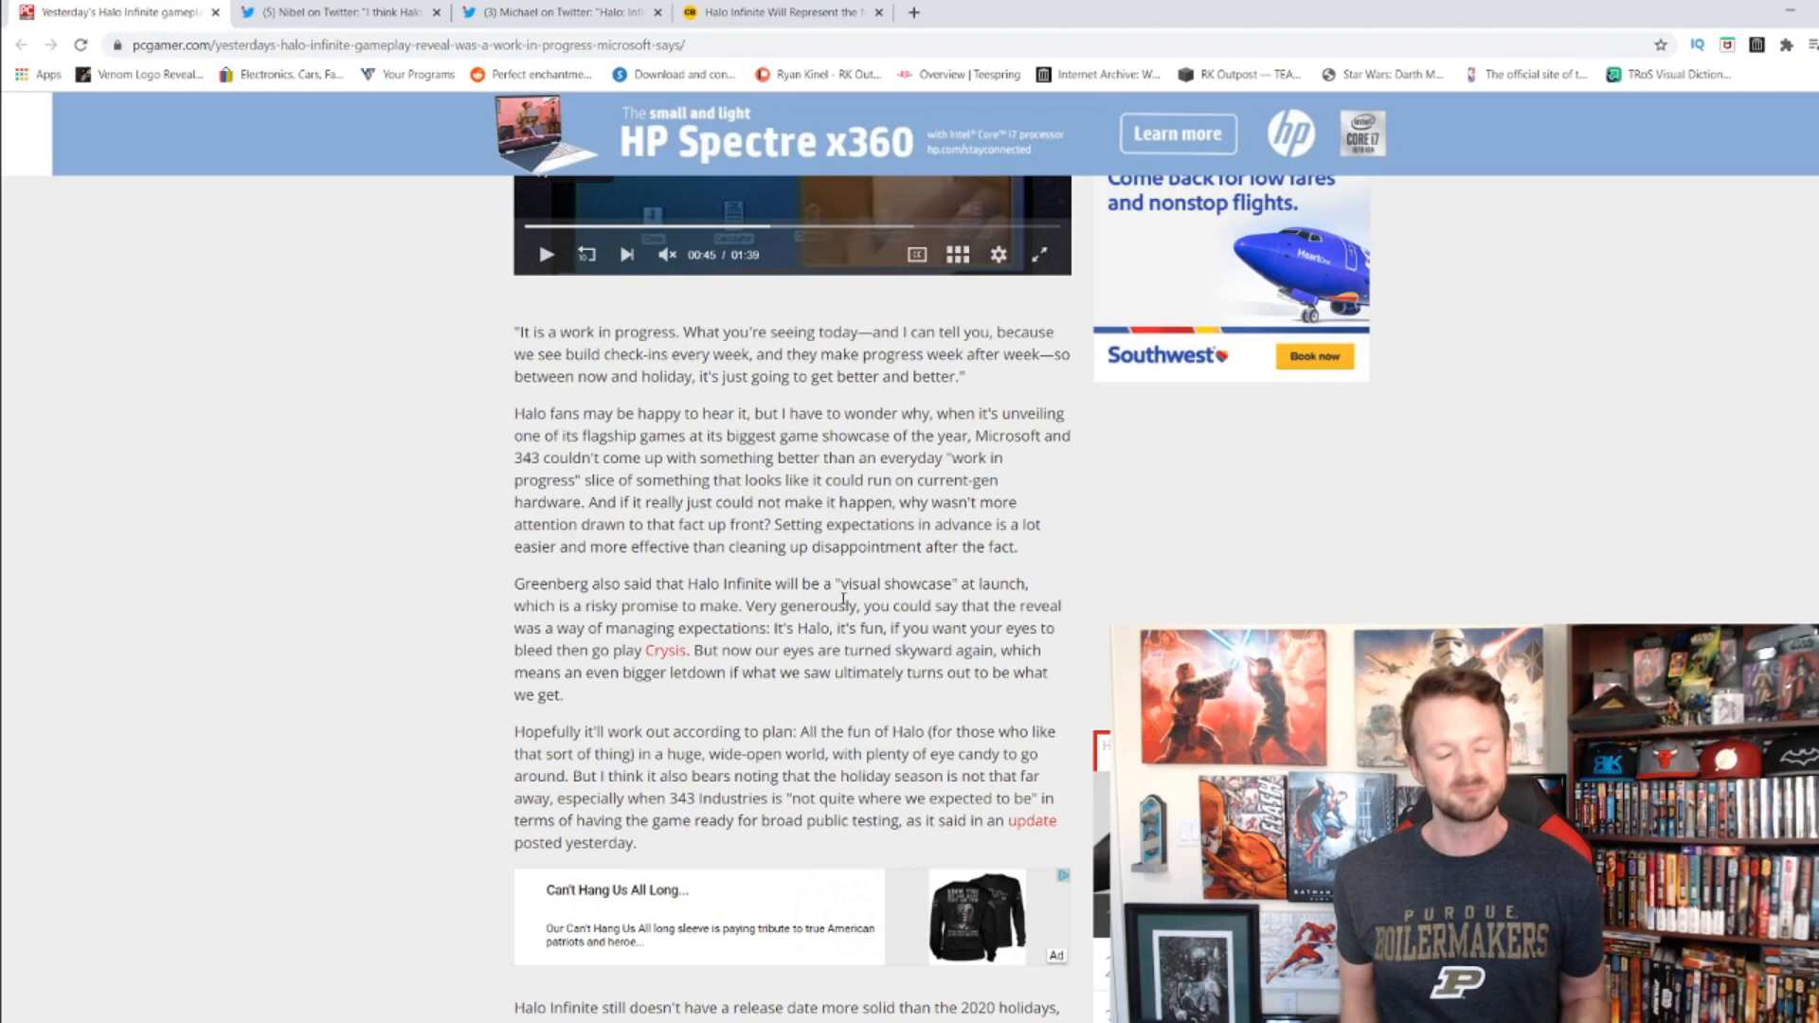
scroll(down, 3)
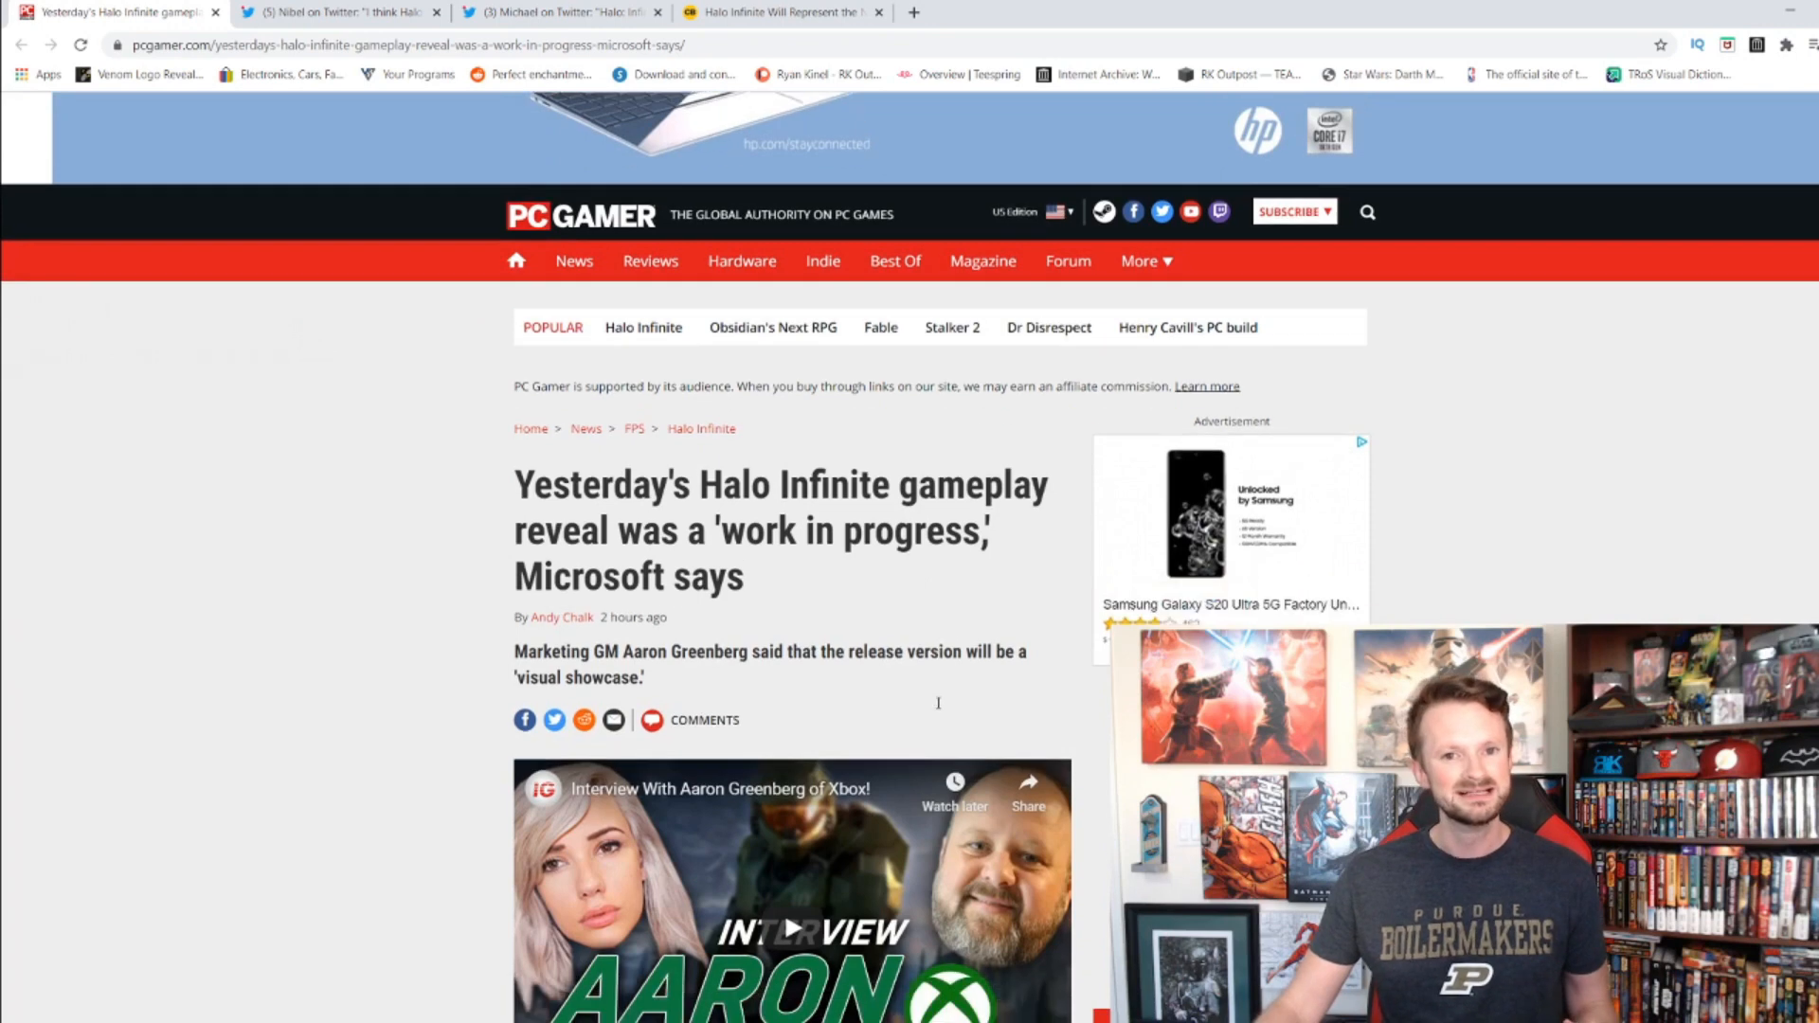
scroll(down, 3)
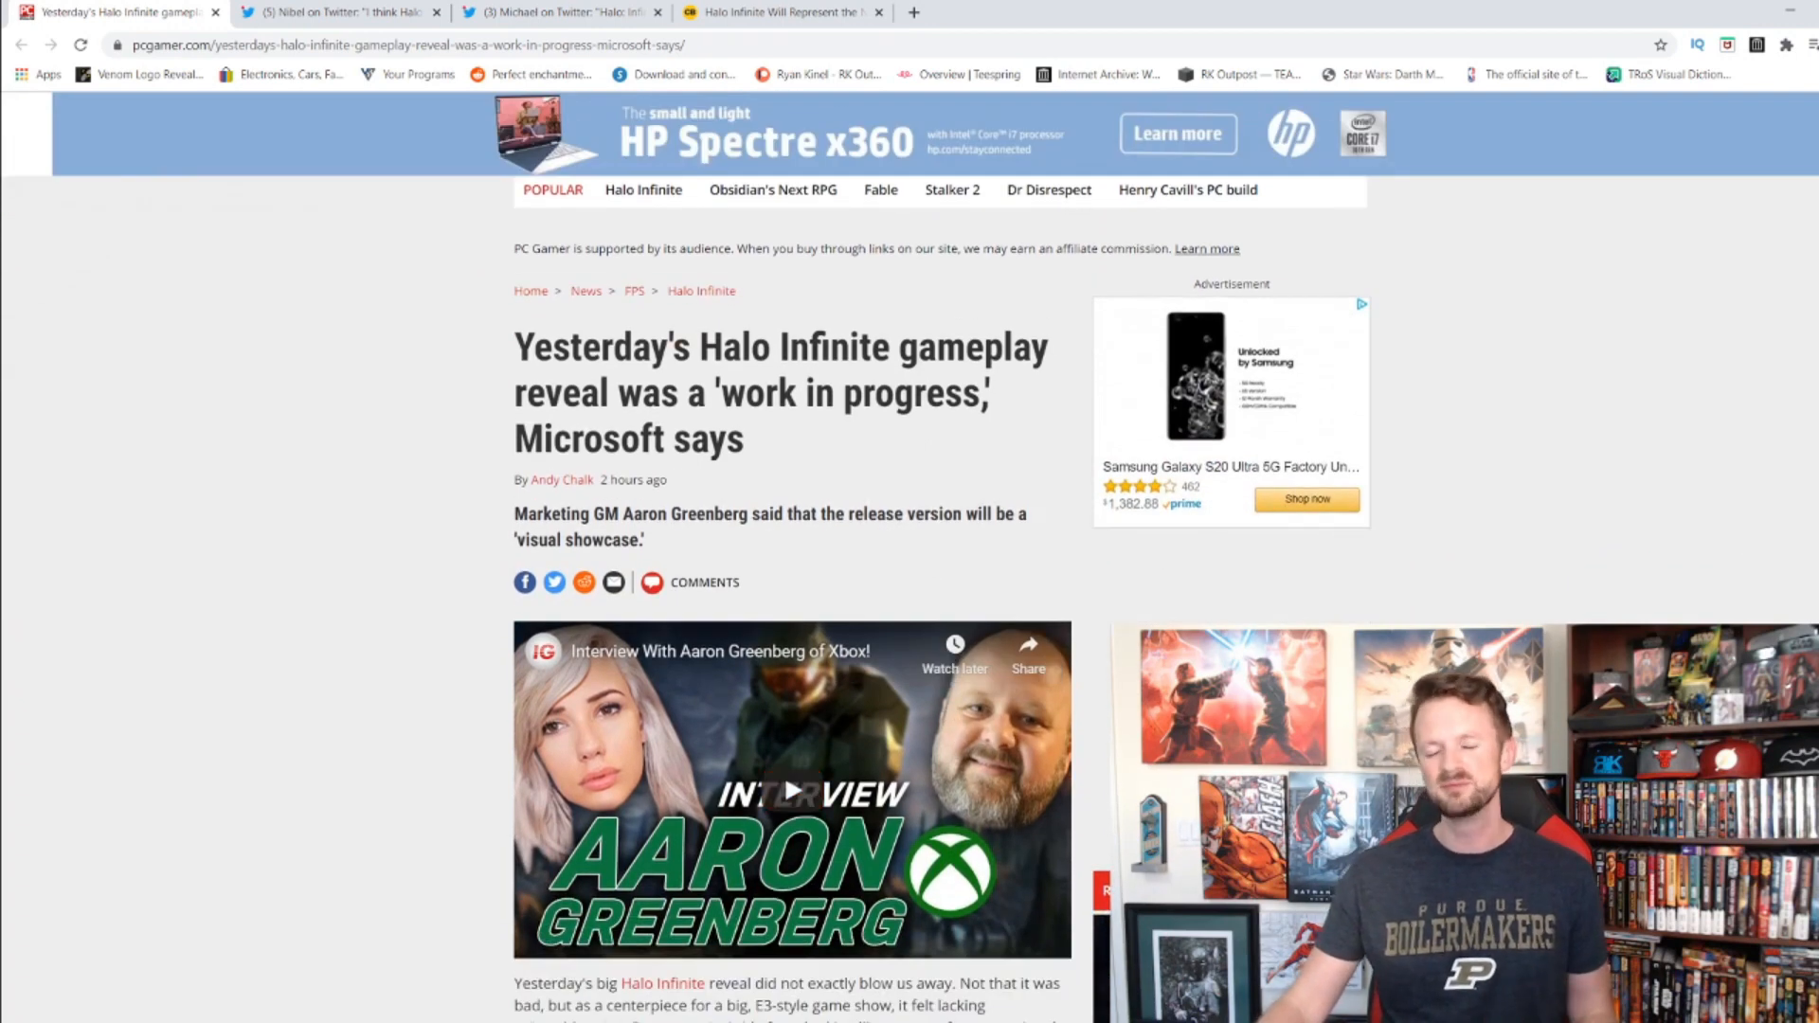